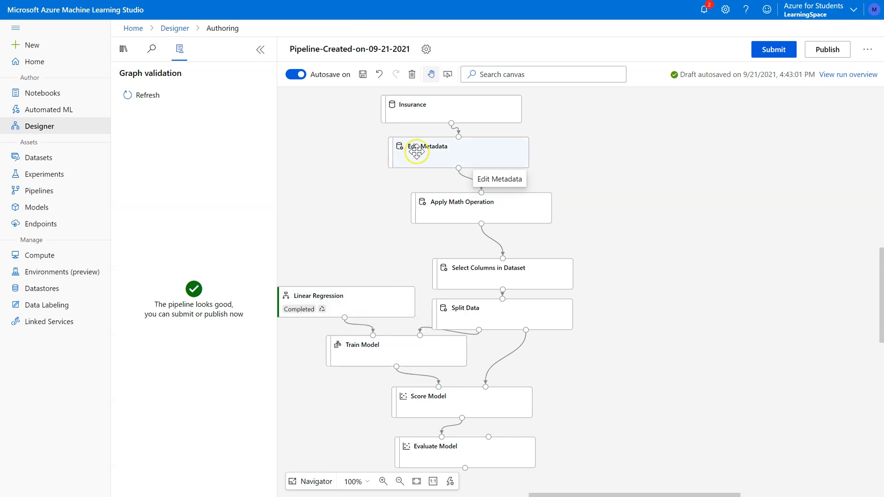
pyautogui.moveTo(460, 391)
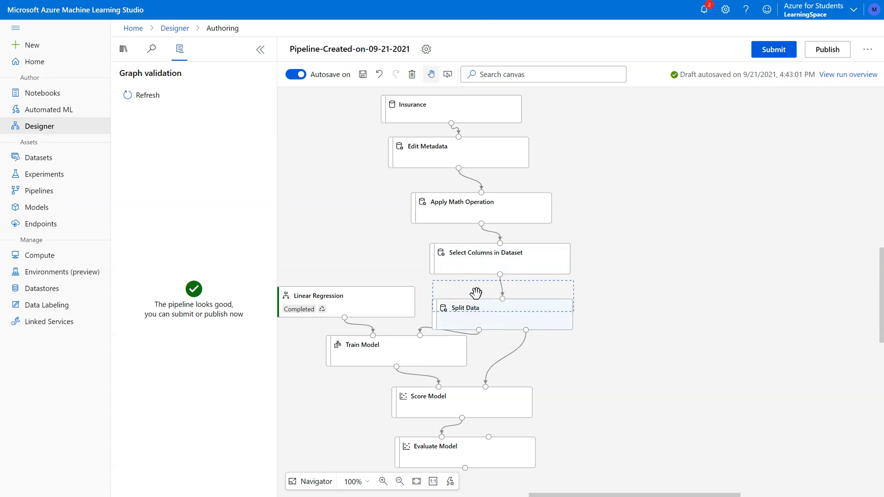
pyautogui.moveTo(455, 215)
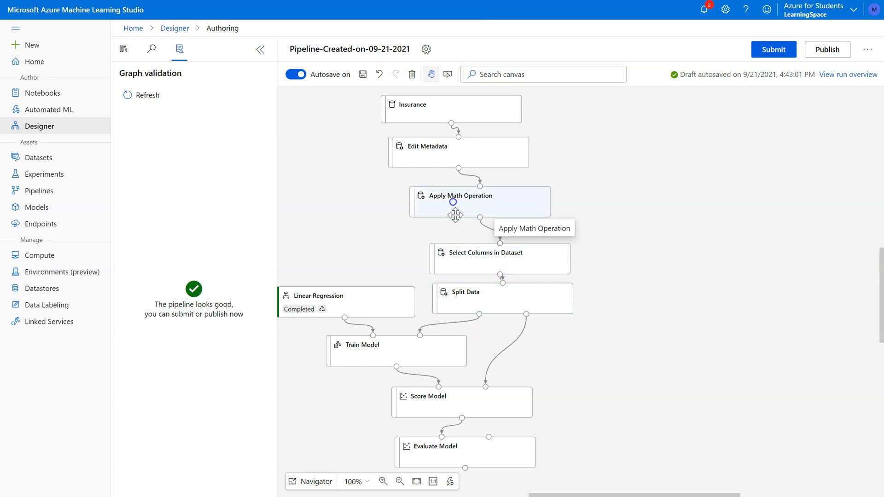
pyautogui.moveTo(449, 247)
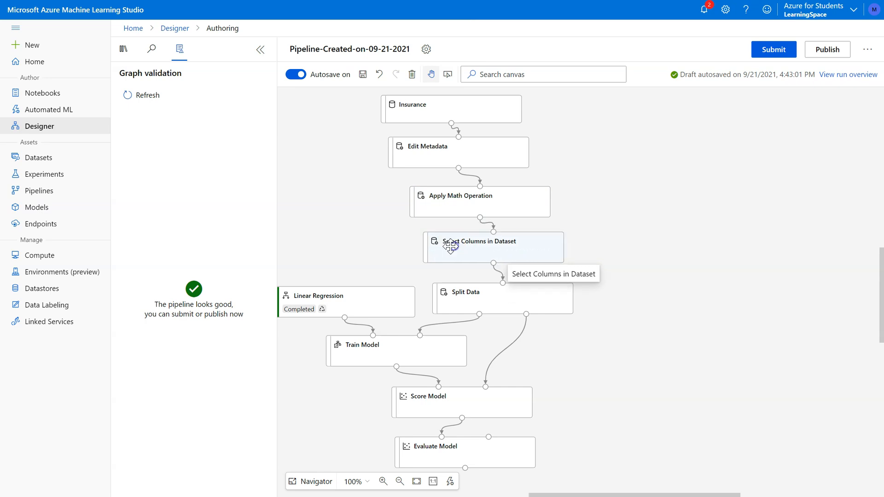
pyautogui.moveTo(454, 248)
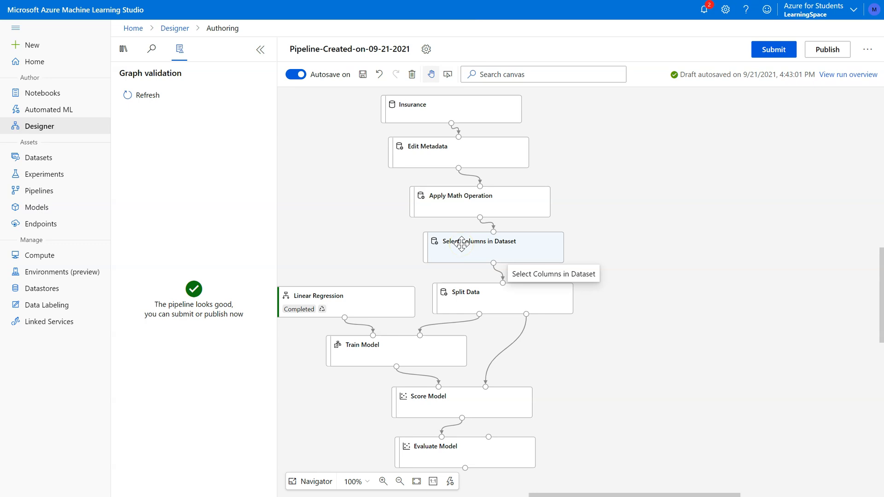
pyautogui.moveTo(463, 284)
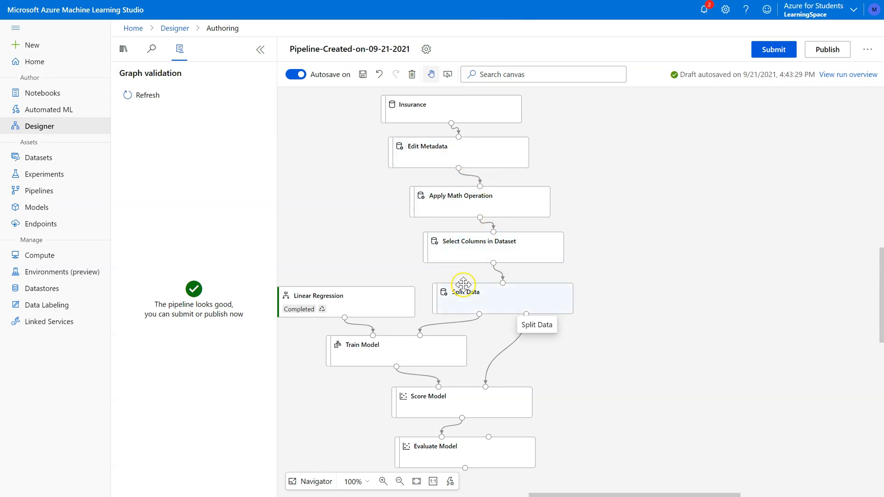
# Change the Split Data first-output row fraction from 0.7 to 0.5
pyautogui.click(493, 298)
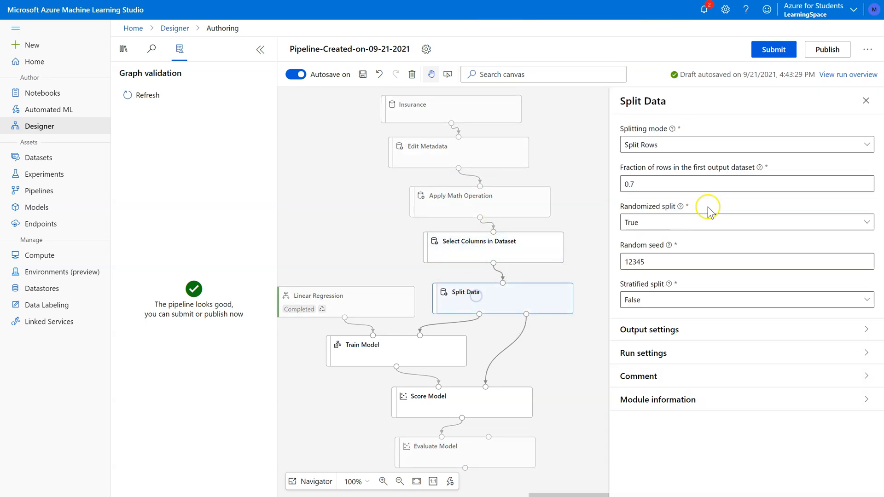
pyautogui.click(746, 183)
pyautogui.write('0.5')
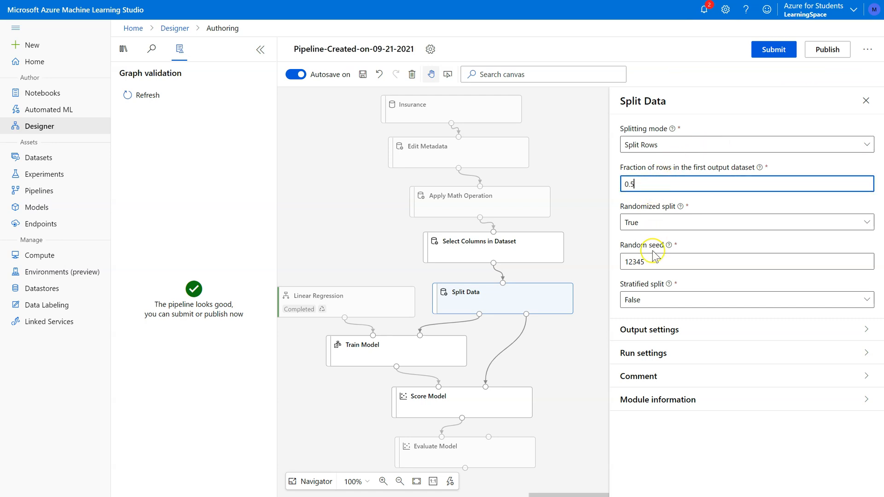
pyautogui.click(865, 101)
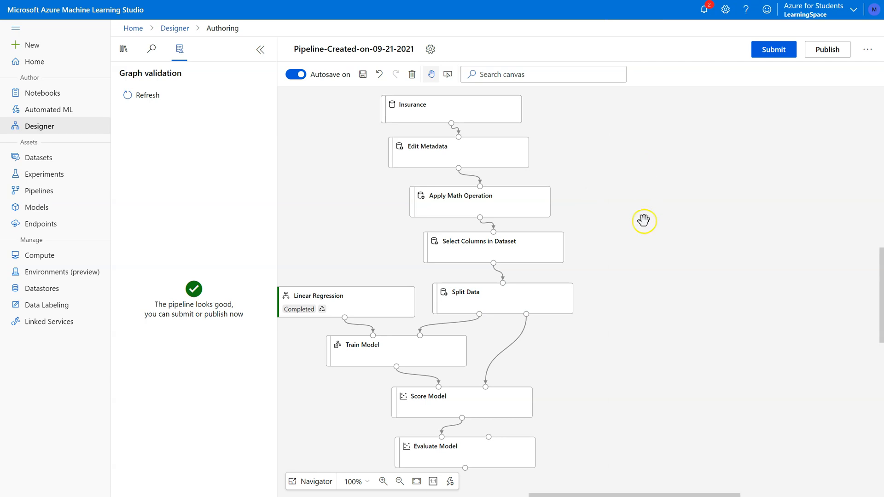
pyautogui.moveTo(389, 347)
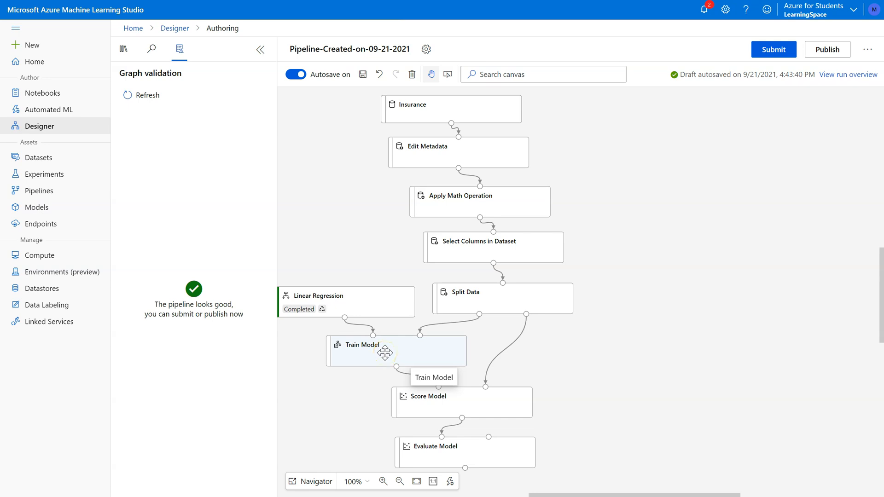
pyautogui.moveTo(400, 349)
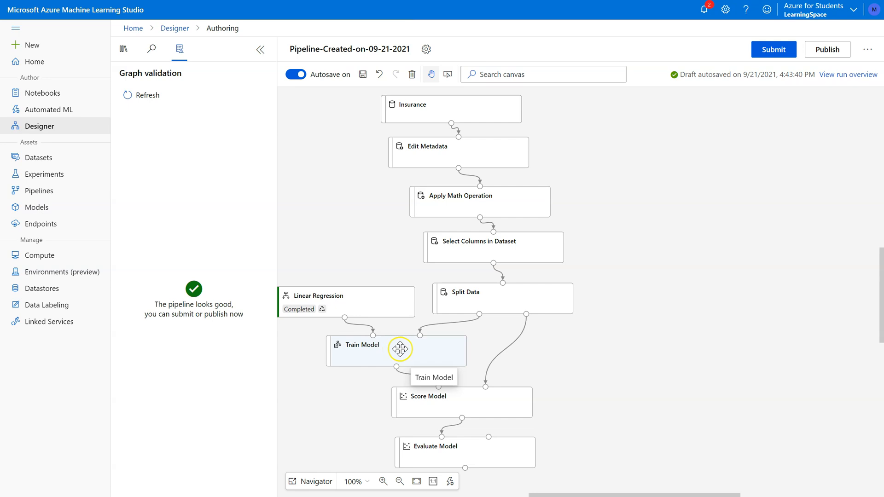
pyautogui.moveTo(376, 354)
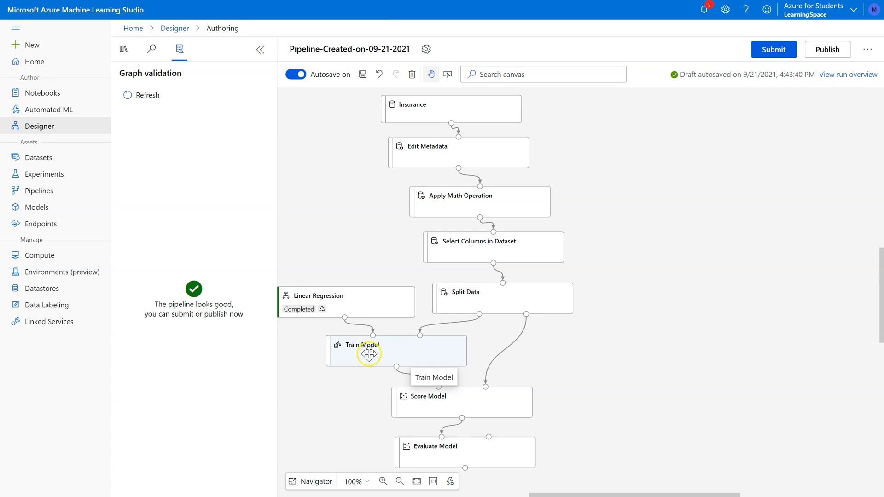
pyautogui.moveTo(391, 354)
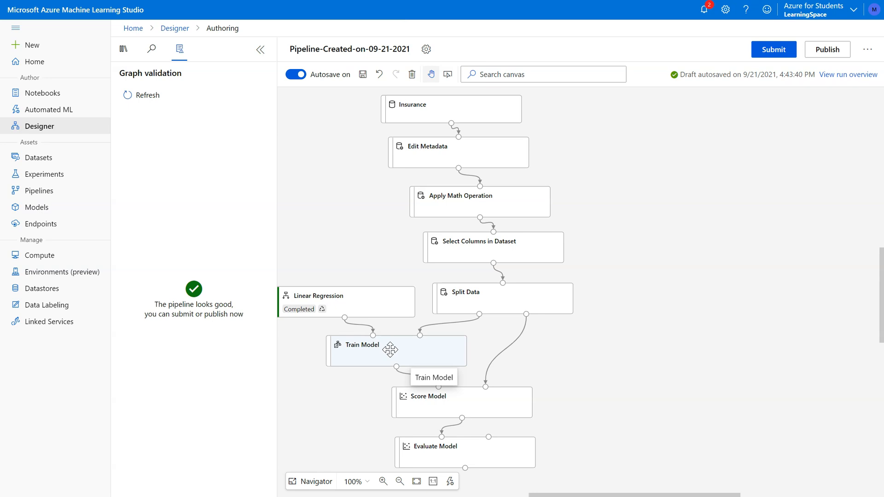
pyautogui.moveTo(461, 447)
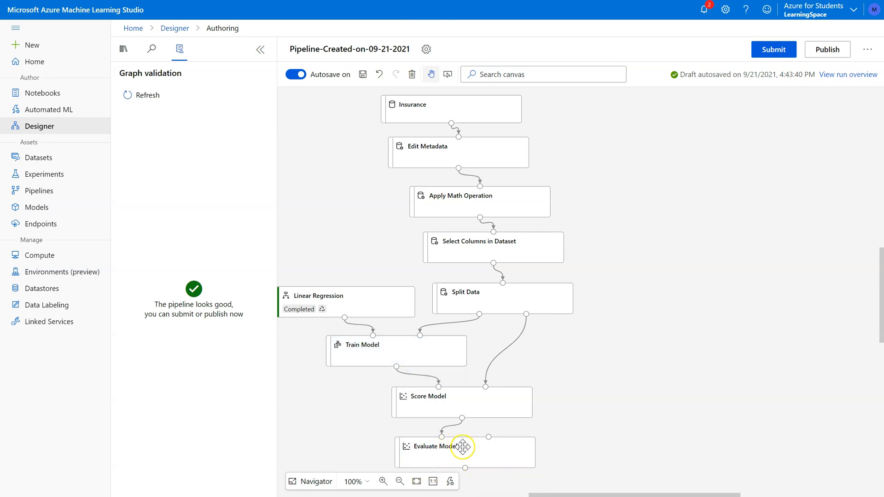
pyautogui.moveTo(448, 451)
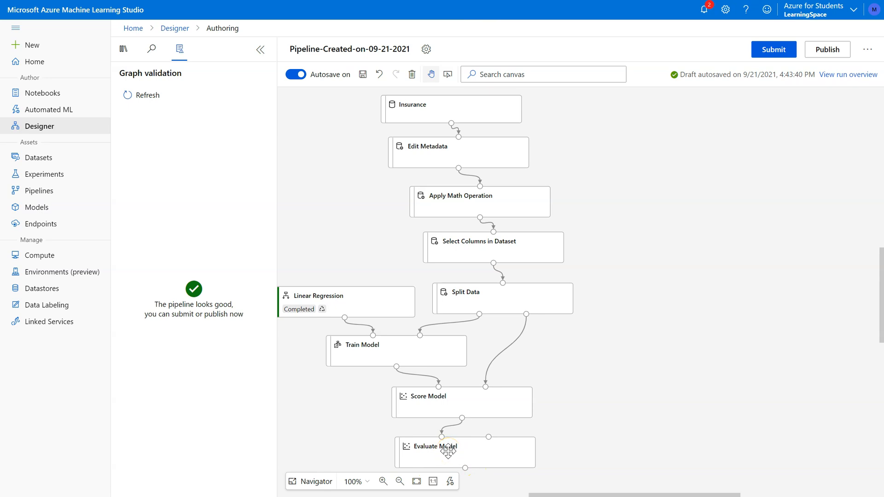
pyautogui.moveTo(399, 353)
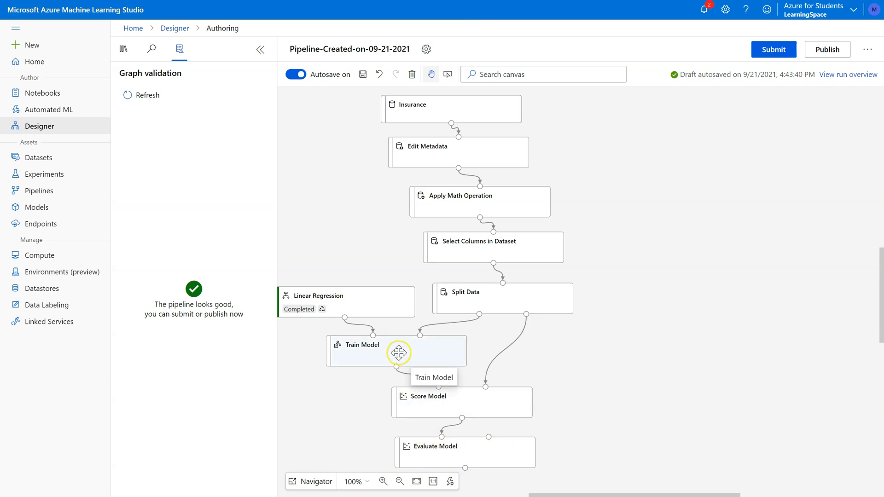
pyautogui.moveTo(380, 354)
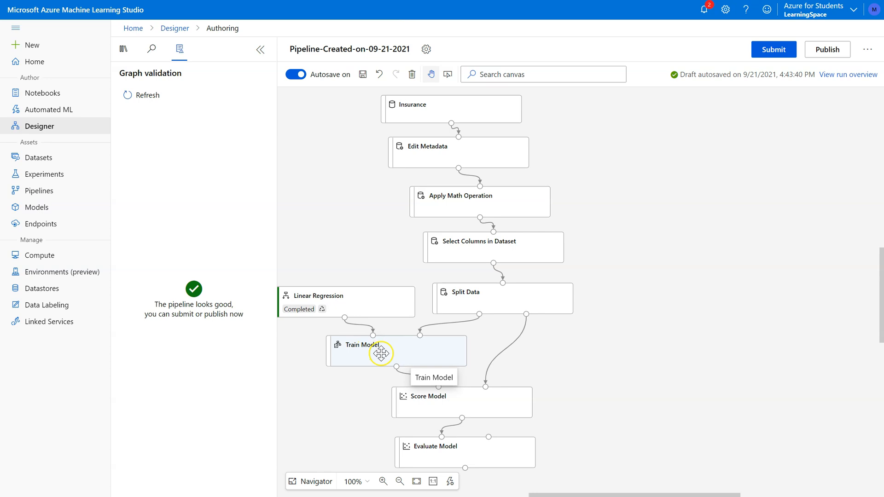
pyautogui.moveTo(241, 116)
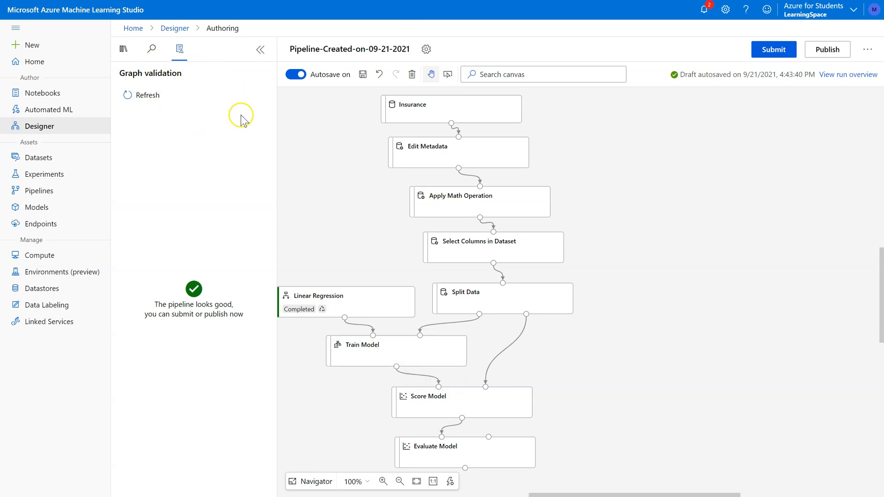
# Place a Permutation Feature Importance module from Feature Selection beside Score Model
pyautogui.click(123, 50)
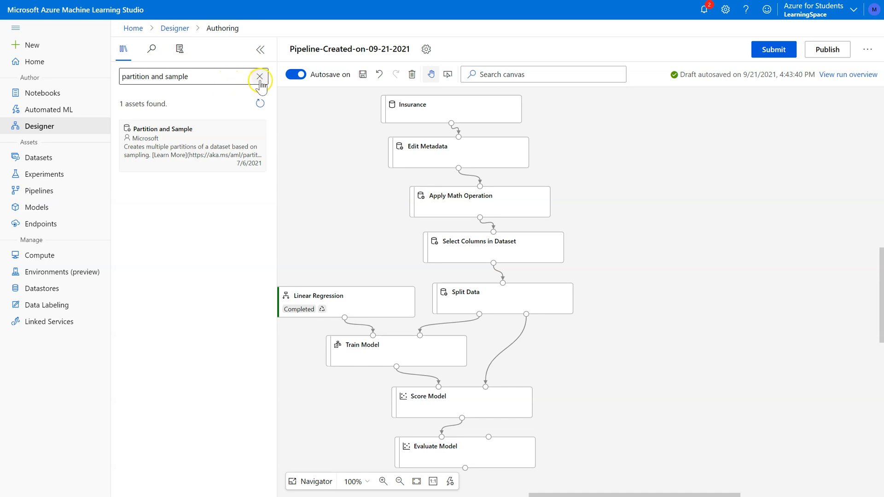
pyautogui.click(259, 76)
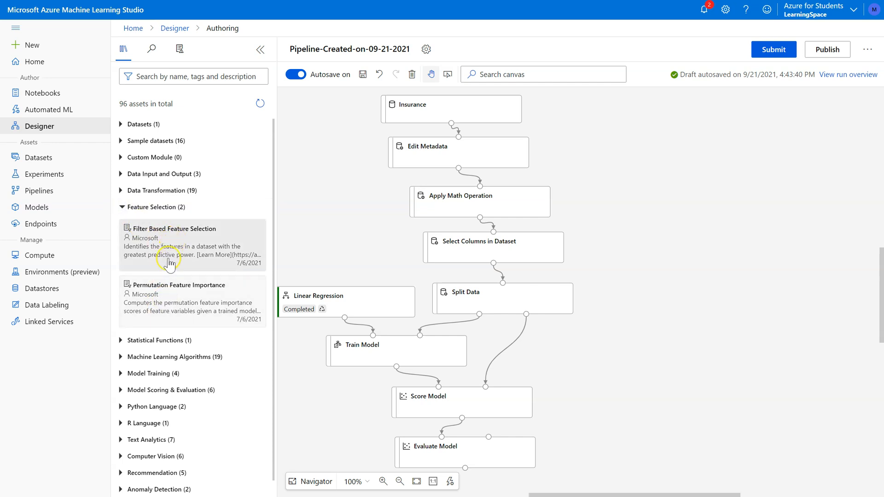
pyautogui.moveTo(152, 302)
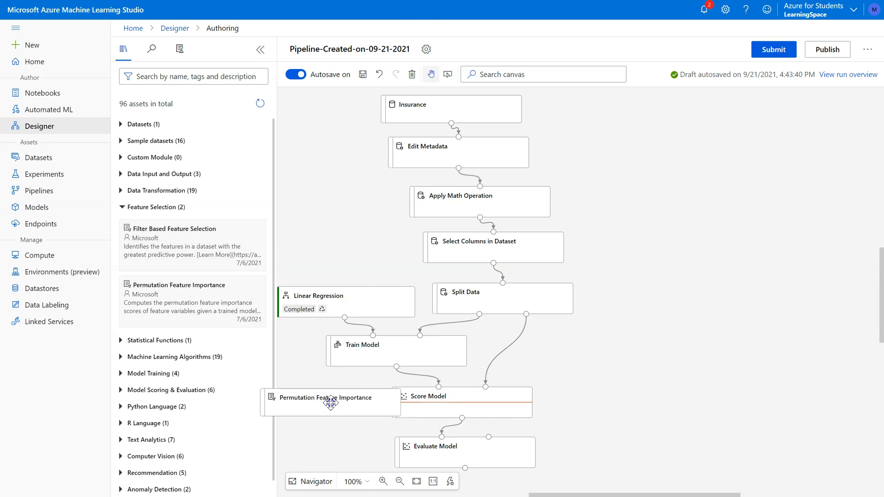
pyautogui.click(330, 397)
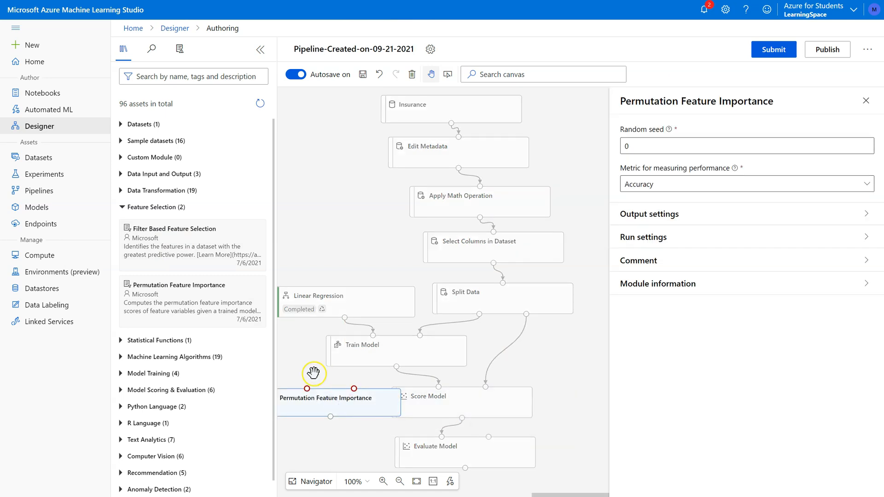
pyautogui.click(260, 50)
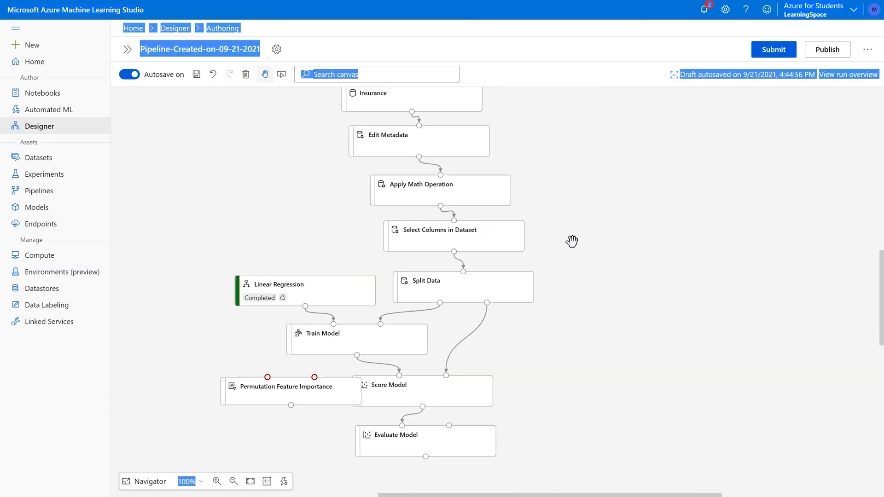
pyautogui.click(127, 49)
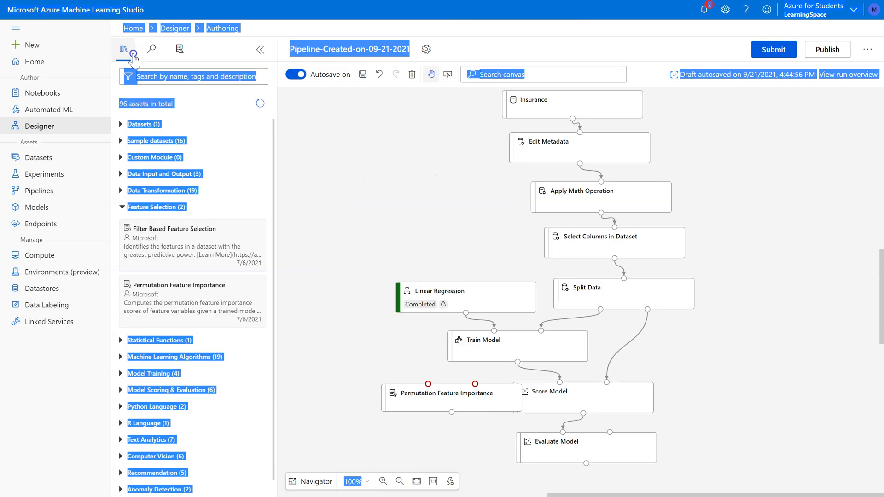
pyautogui.click(139, 123)
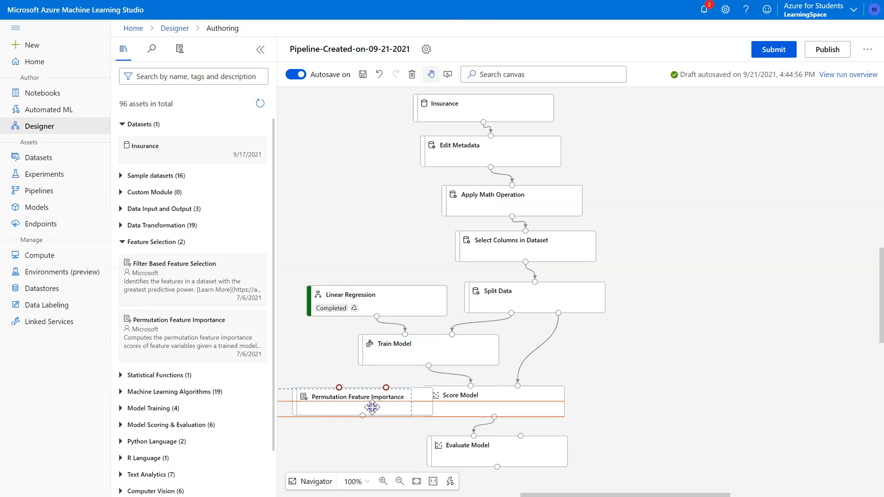
pyautogui.moveTo(317, 389)
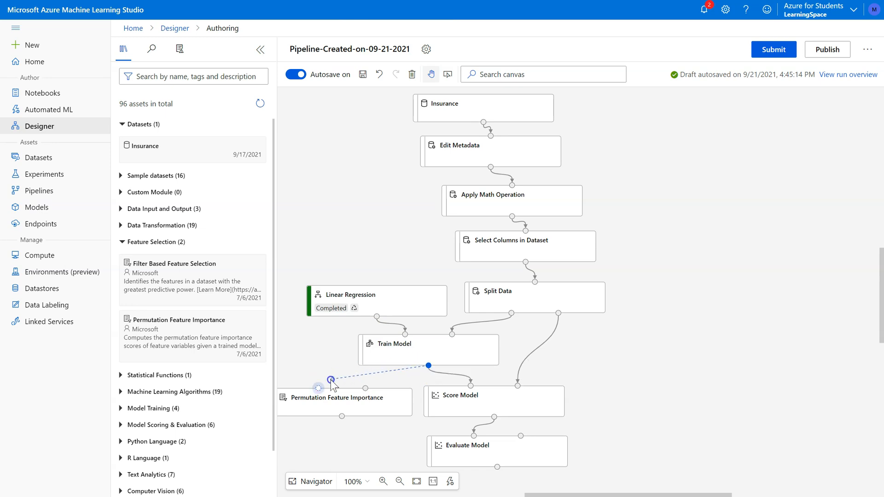
pyautogui.moveTo(365, 390)
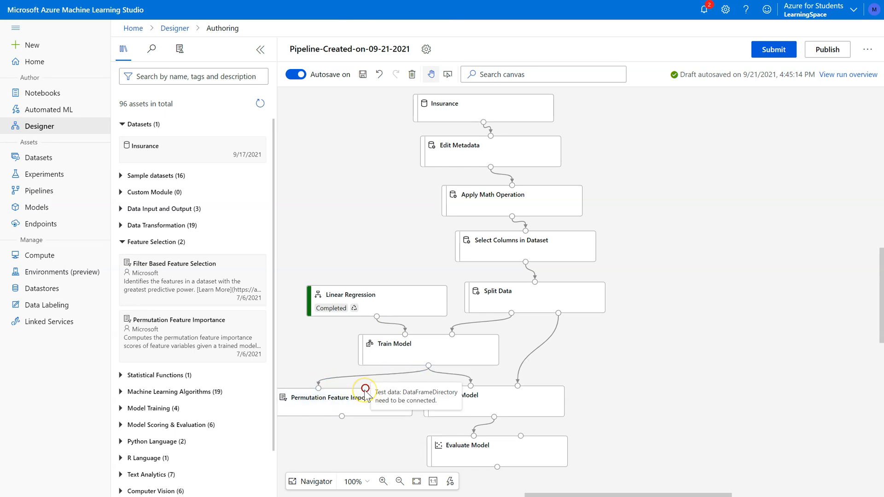
pyautogui.moveTo(370, 402)
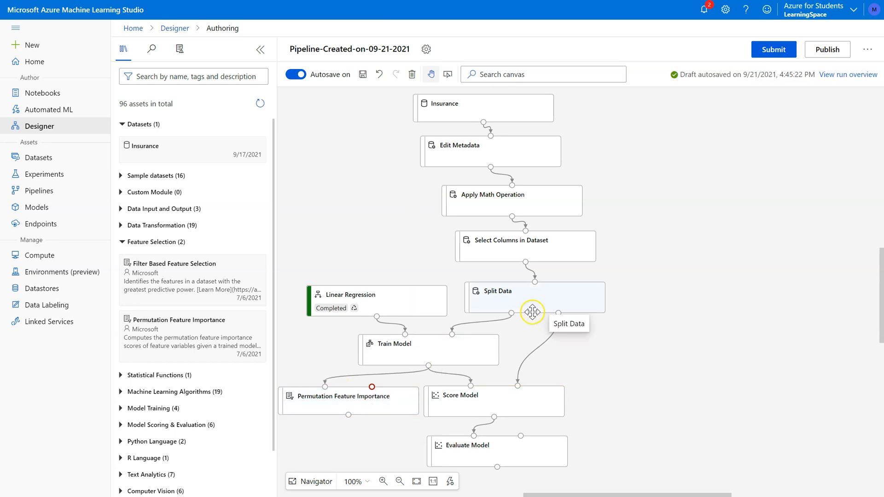
pyautogui.moveTo(560, 314)
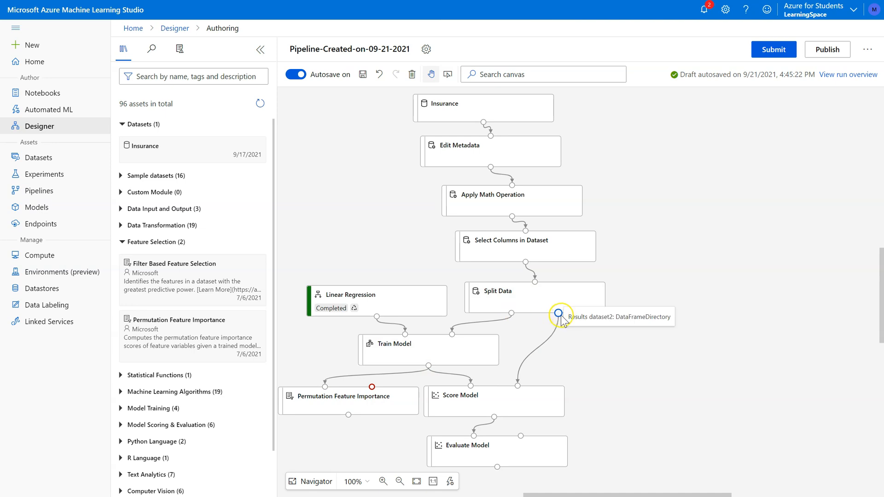
pyautogui.moveTo(526, 392)
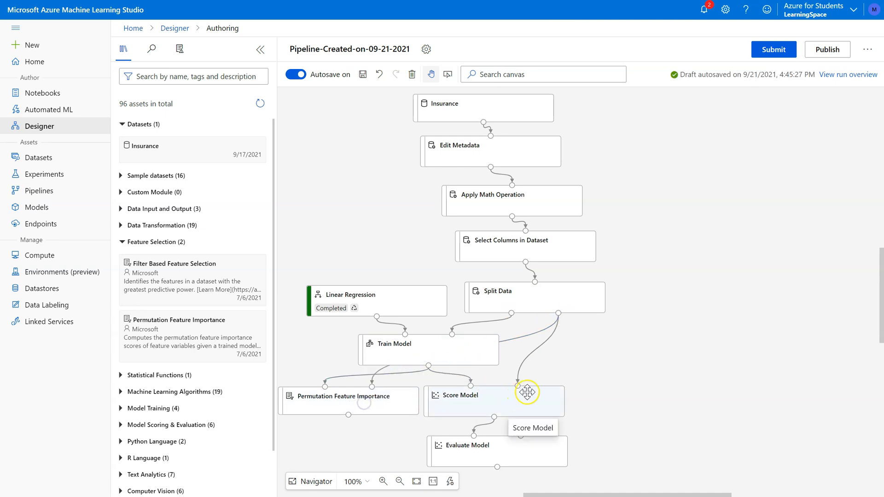
pyautogui.moveTo(530, 449)
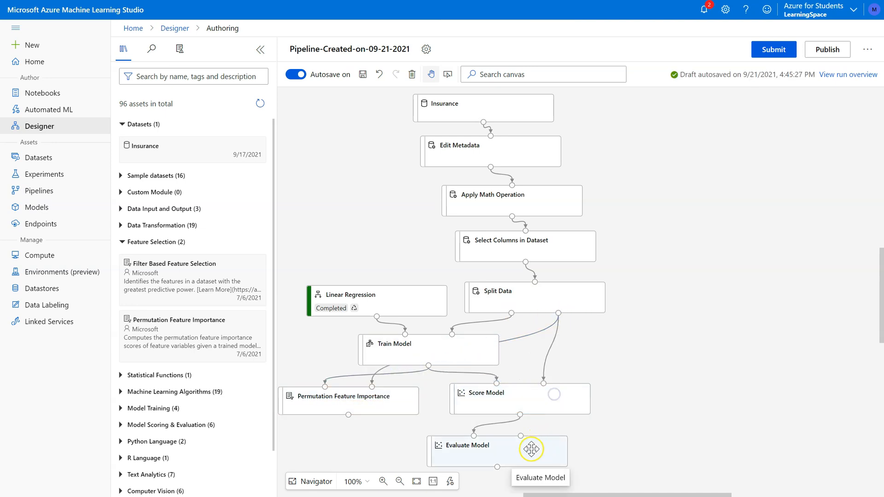
pyautogui.moveTo(370, 408)
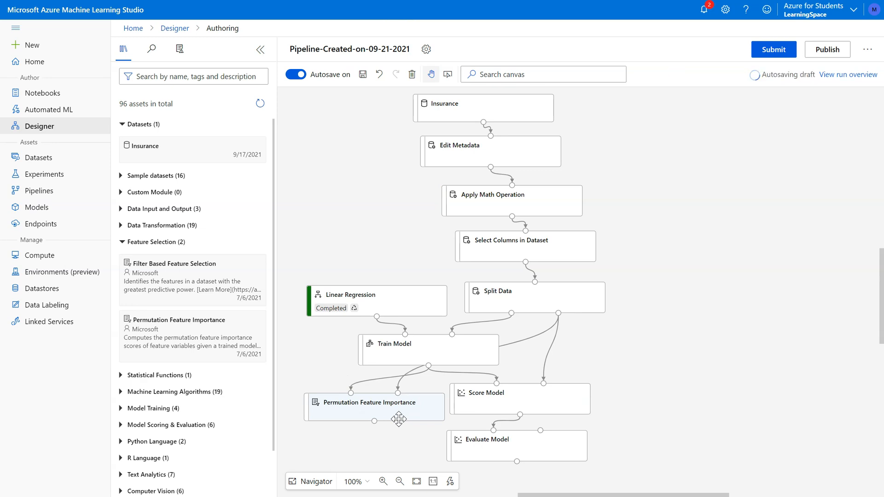
pyautogui.moveTo(432, 348)
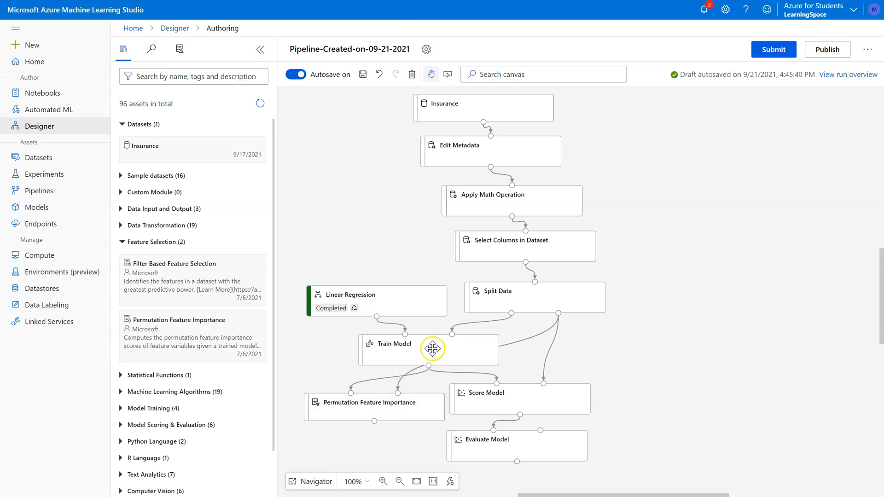
pyautogui.moveTo(434, 356)
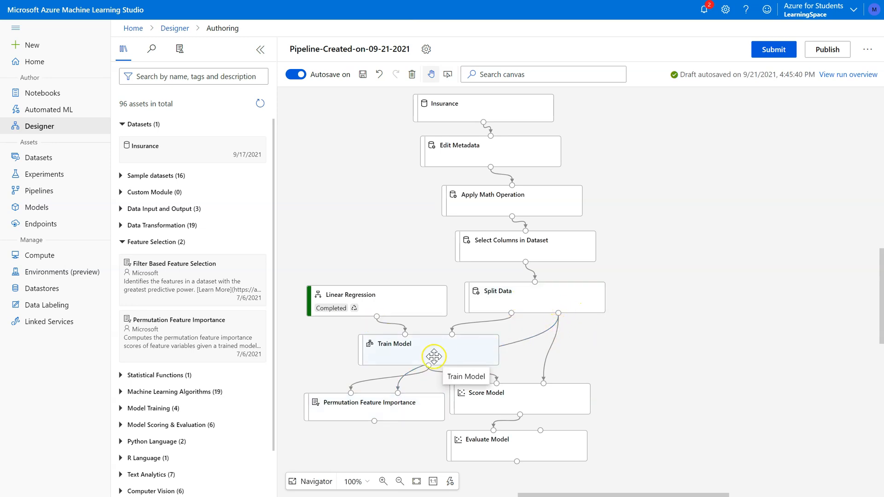
pyautogui.moveTo(382, 398)
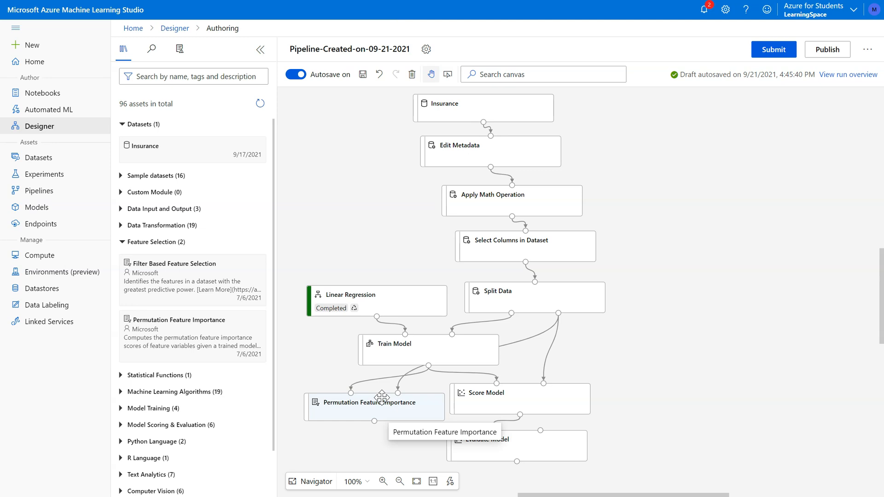
pyautogui.moveTo(387, 366)
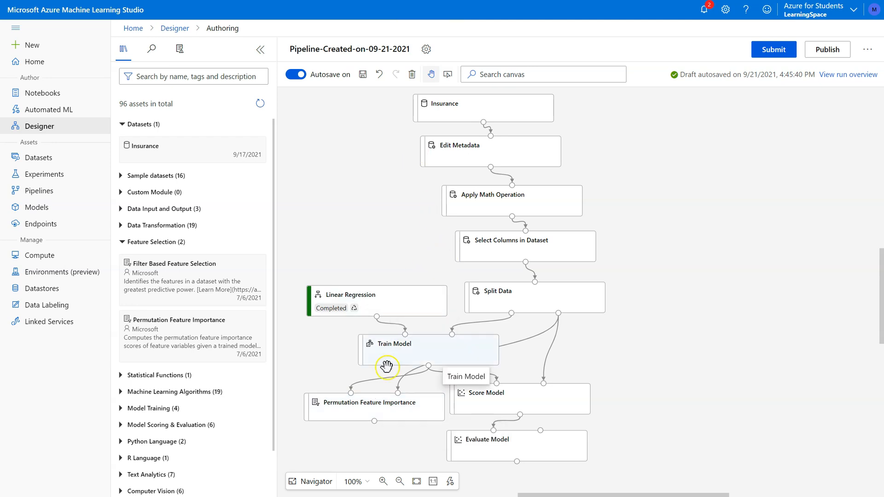
# Submit the pipeline run to the InsuranceChargesLinearRegression experiment
pyautogui.click(374, 407)
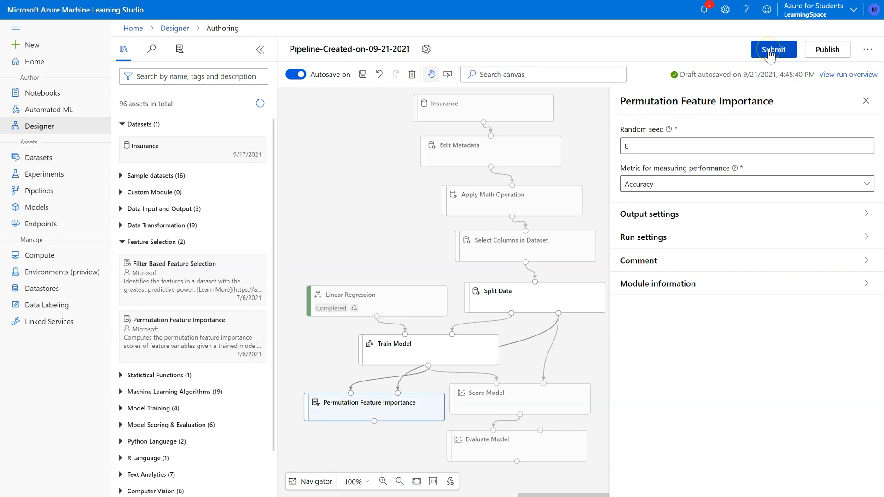
pyautogui.click(773, 49)
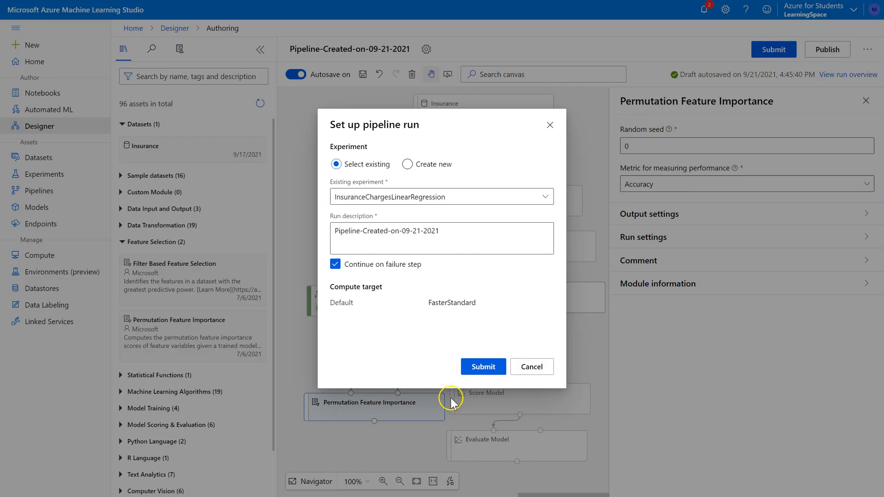
pyautogui.click(482, 367)
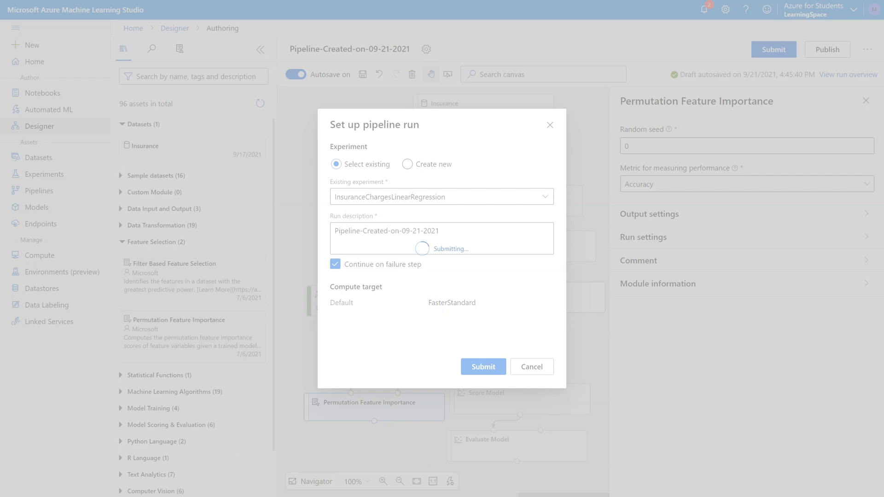
pyautogui.click(482, 366)
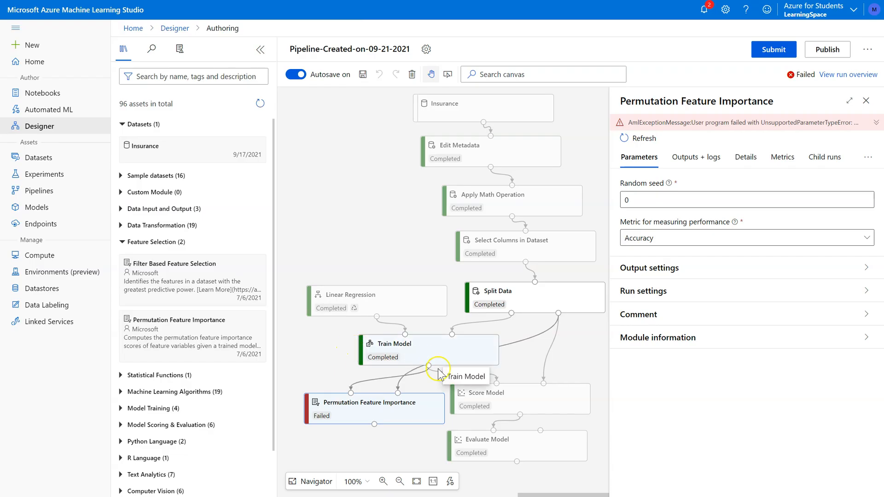
pyautogui.moveTo(364, 404)
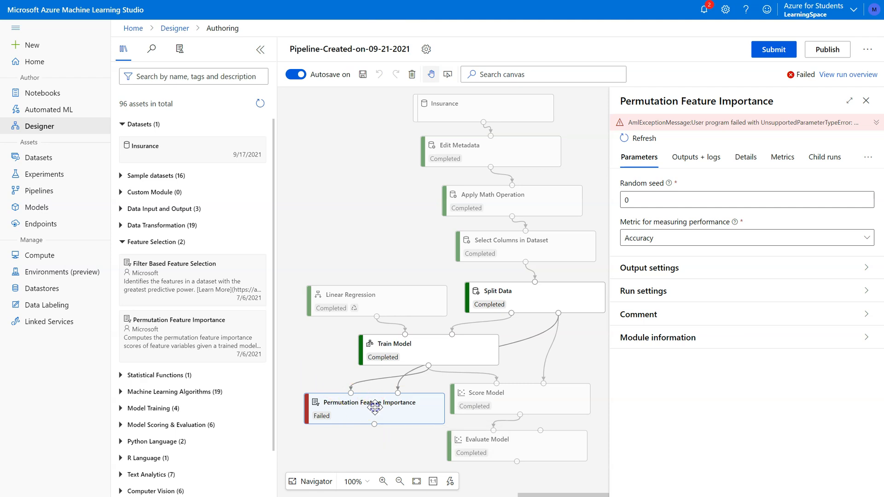
pyautogui.moveTo(348, 407)
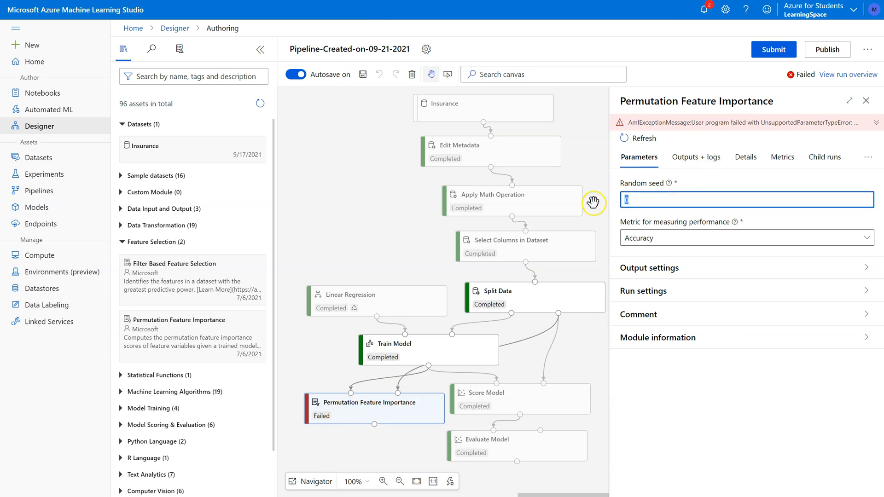
# Enter 12345 as the Permutation Feature Importance random seed and show the metric choices
pyautogui.write('12345')
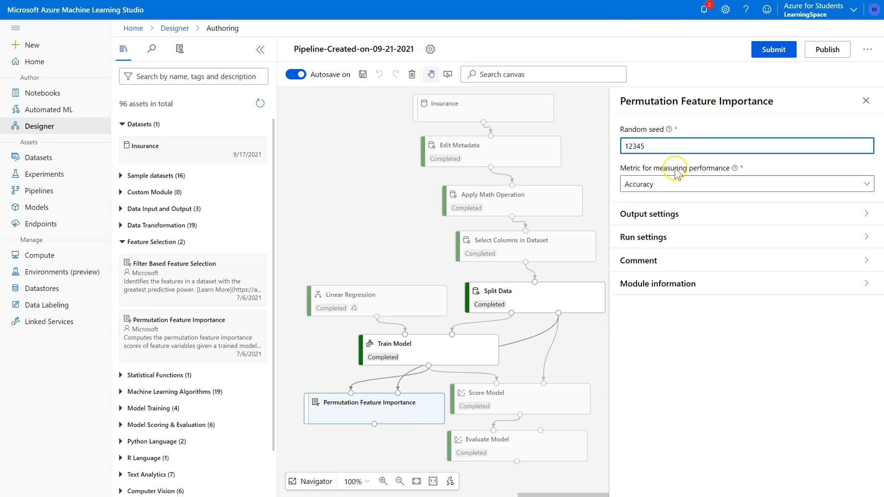
pyautogui.moveTo(537, 188)
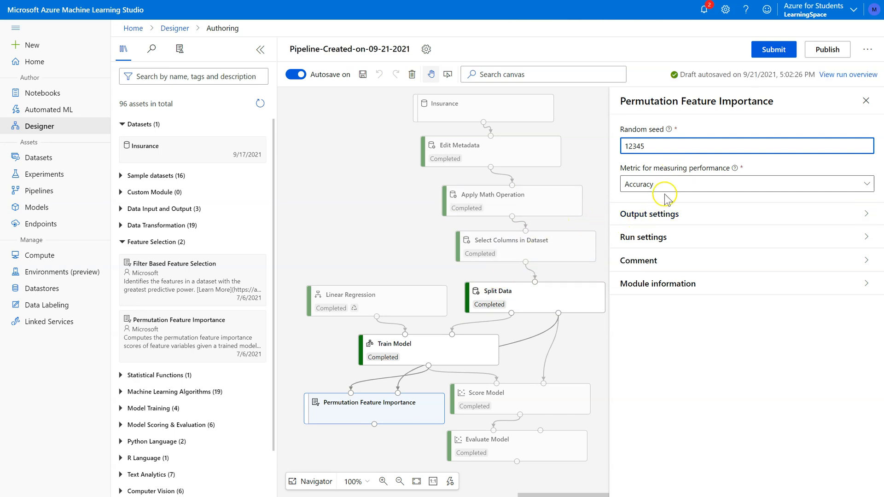
pyautogui.click(744, 183)
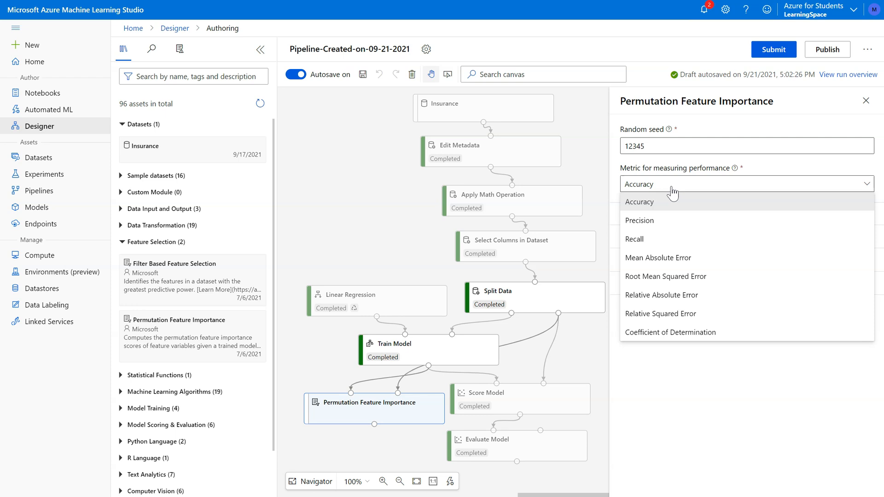
pyautogui.moveTo(698, 258)
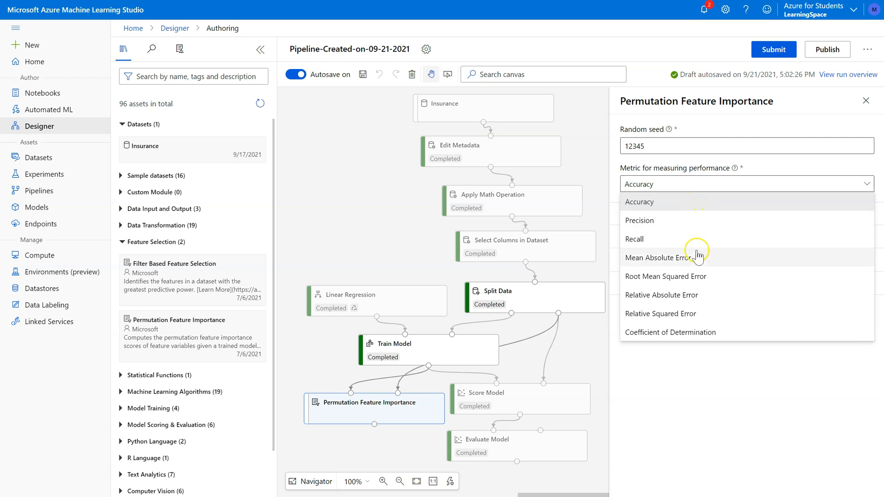
pyautogui.moveTo(667, 210)
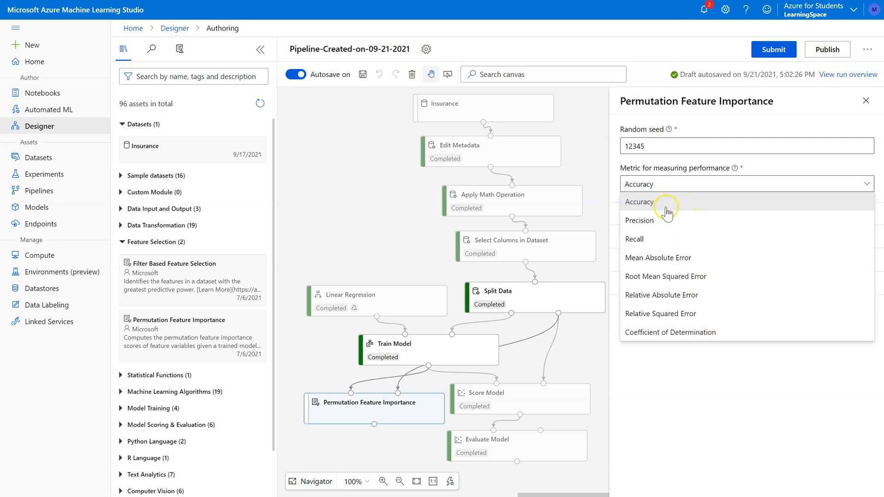
pyautogui.moveTo(660, 248)
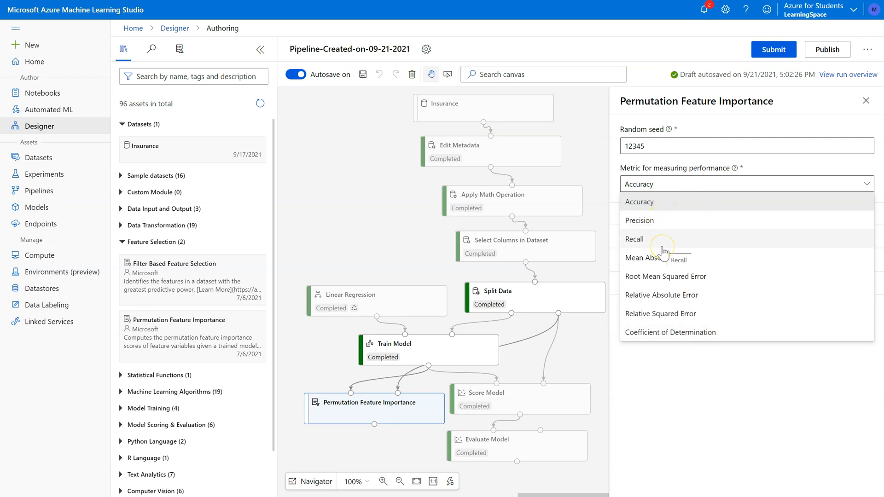
pyautogui.moveTo(665, 250)
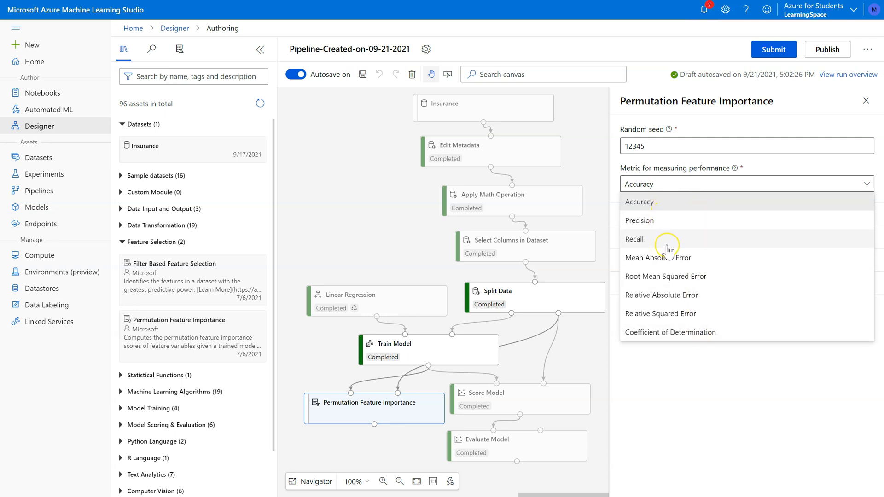
pyautogui.moveTo(418, 302)
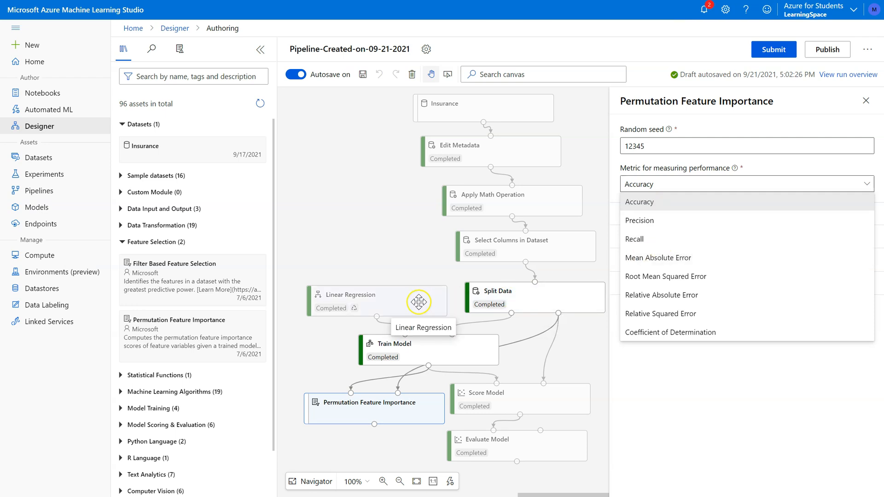
pyautogui.moveTo(357, 294)
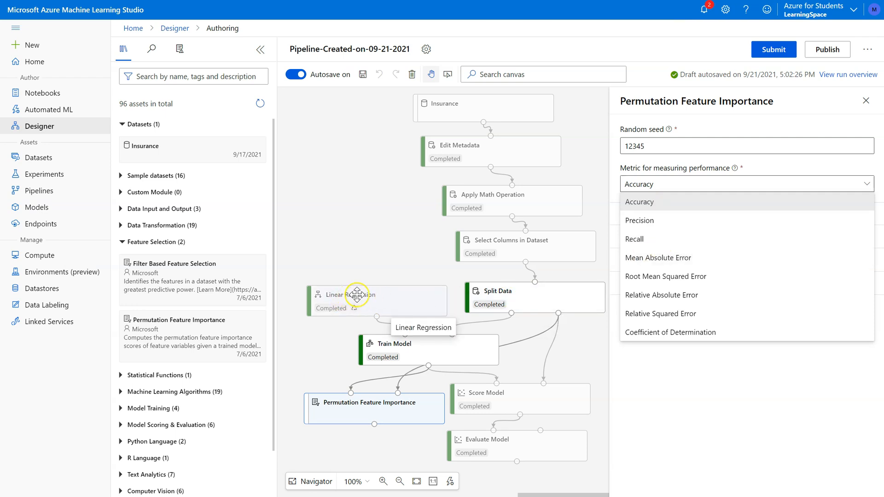
pyautogui.moveTo(690, 265)
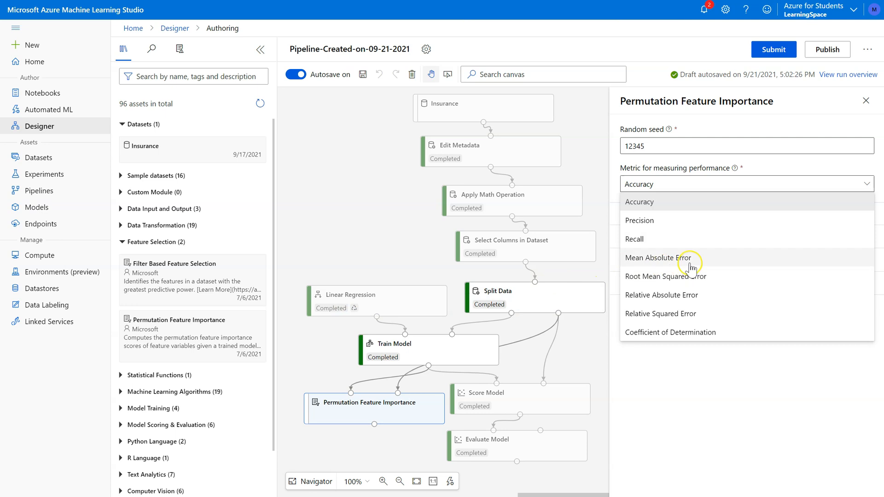
pyautogui.moveTo(683, 332)
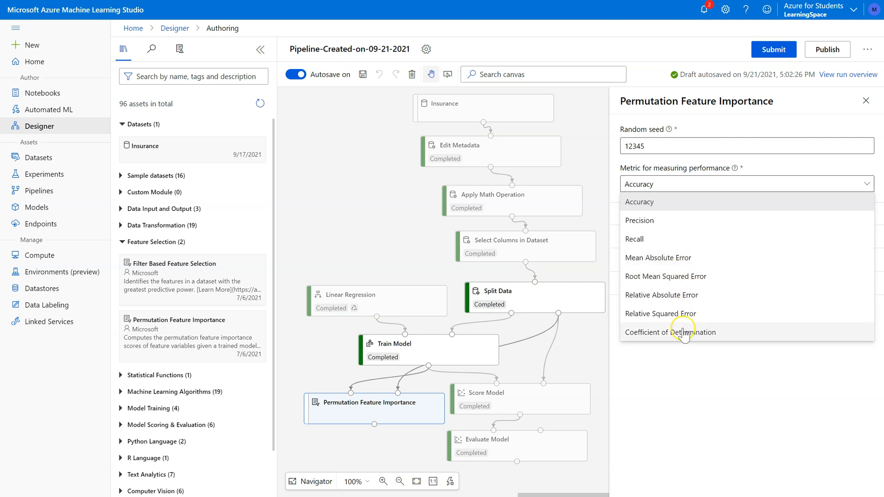
pyautogui.moveTo(682, 261)
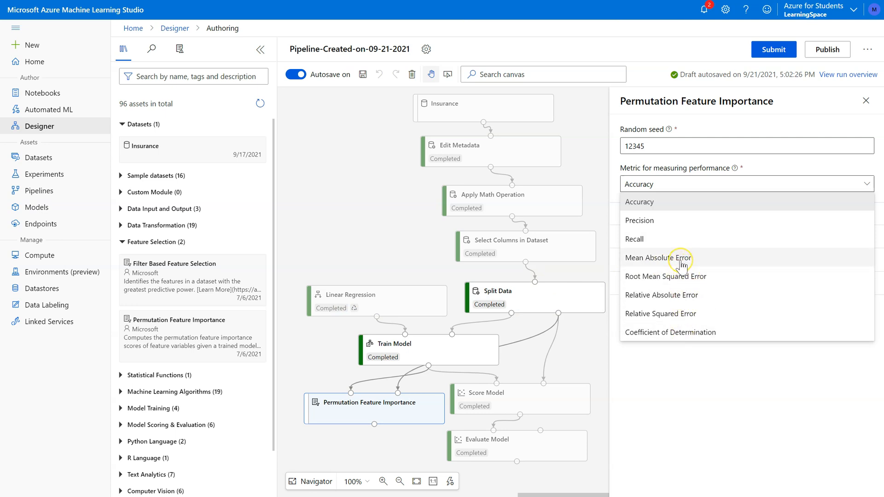
pyautogui.moveTo(679, 266)
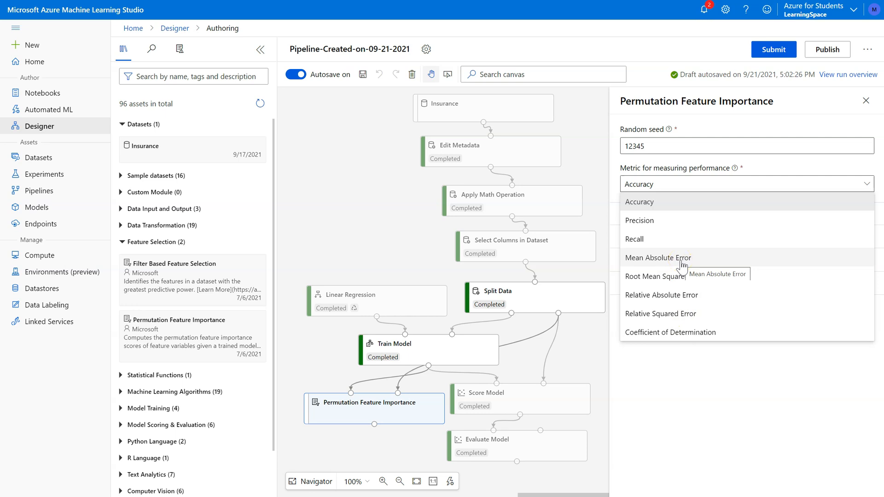
pyautogui.moveTo(665, 314)
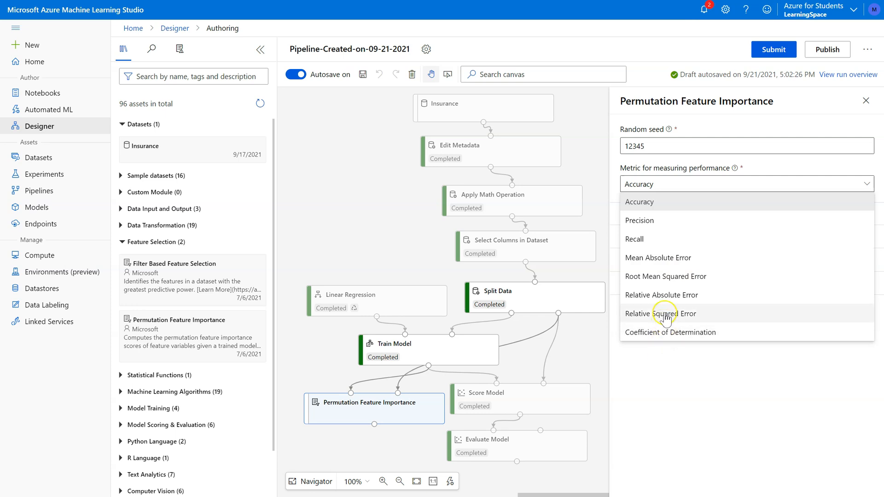
pyautogui.moveTo(664, 341)
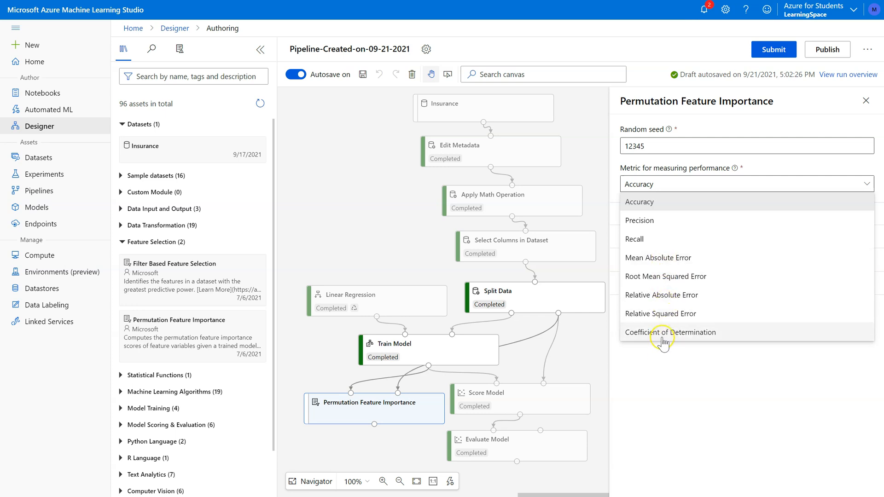
# Use Coefficient of Determination as the performance metric and set up a new run
pyautogui.click(670, 332)
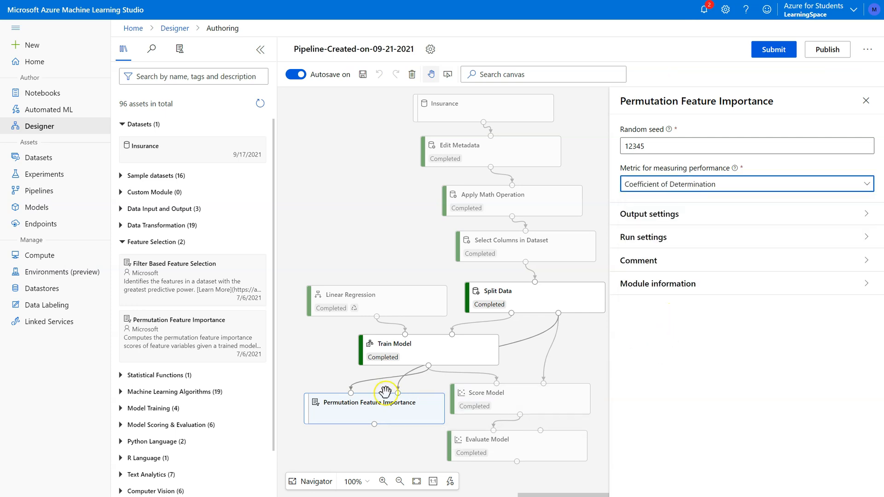
pyautogui.moveTo(417, 389)
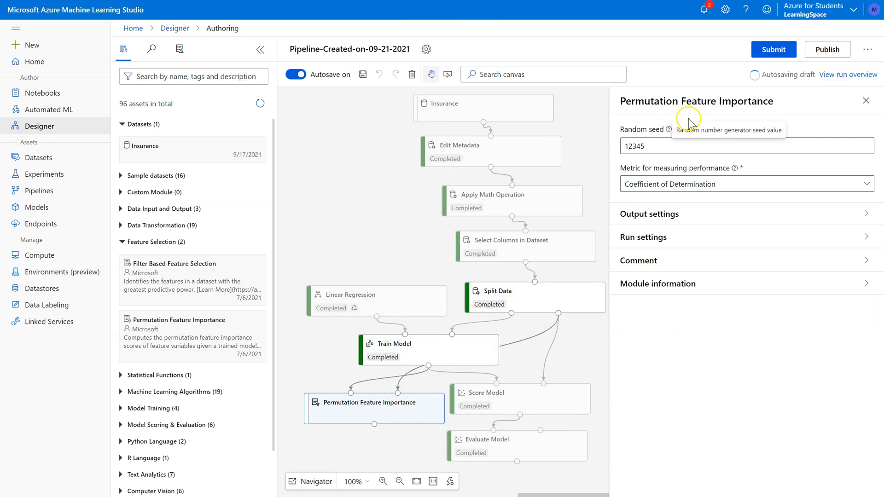
pyautogui.click(773, 49)
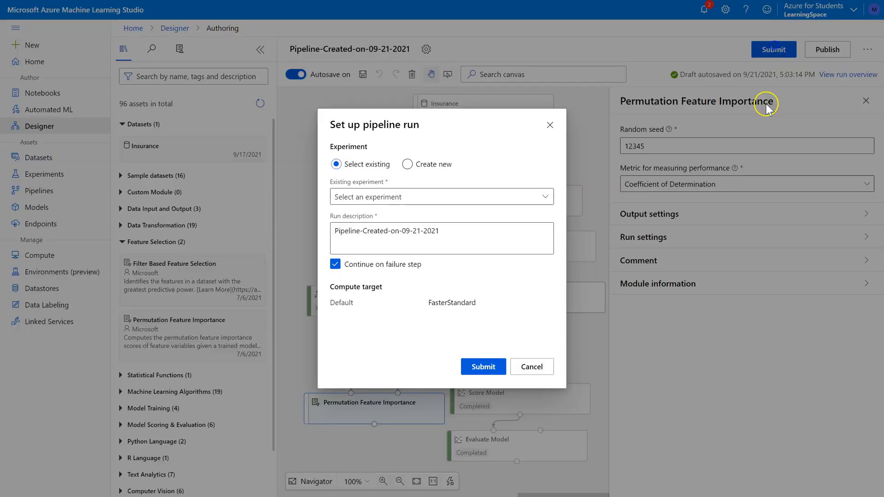
pyautogui.click(482, 366)
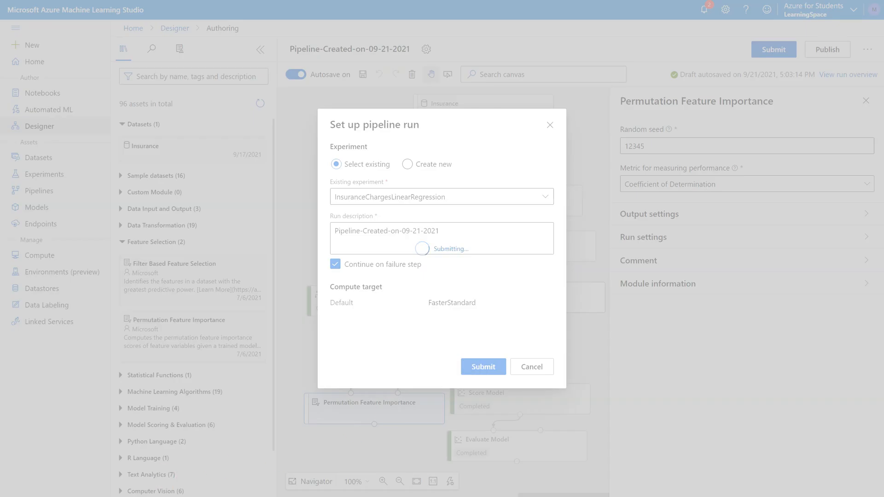
# Submit the run and preview feature importance scores, smoker highest at 0.845532
pyautogui.click(482, 367)
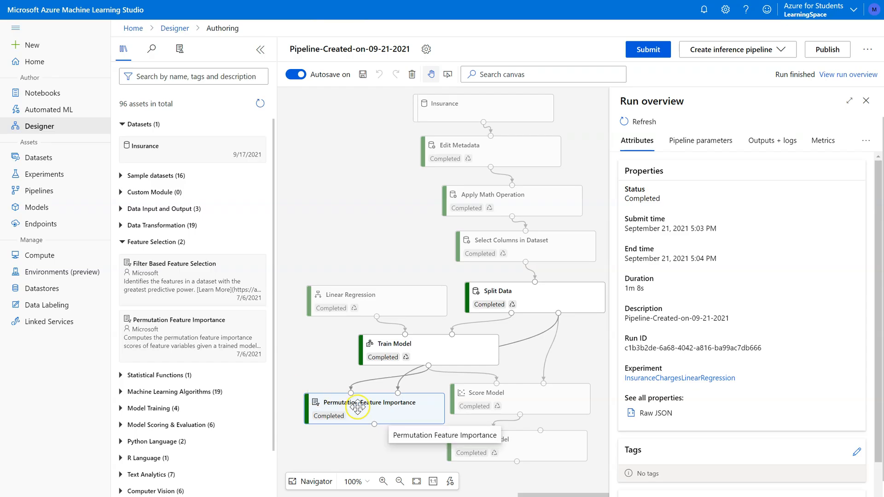
pyautogui.rightClick(358, 407)
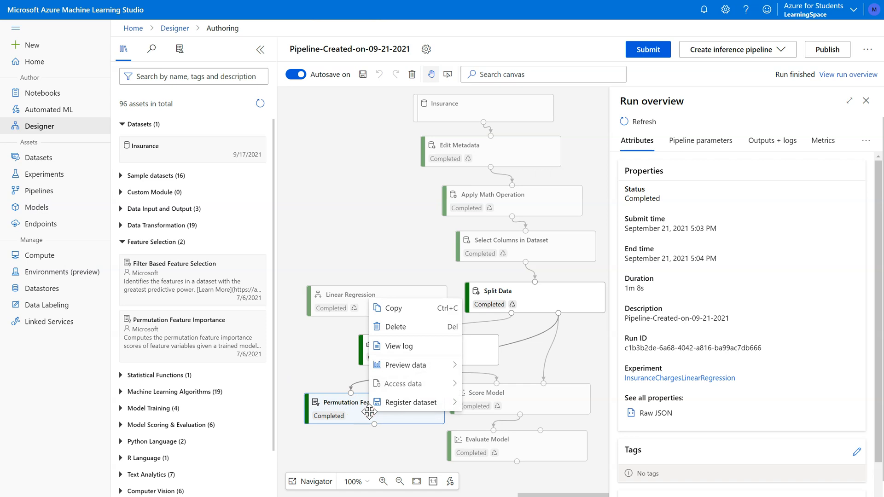
pyautogui.moveTo(404, 365)
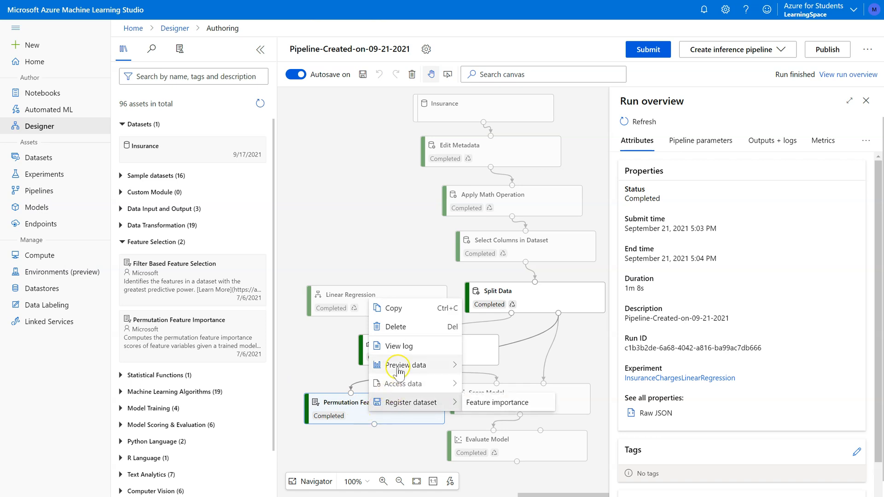
pyautogui.click(498, 402)
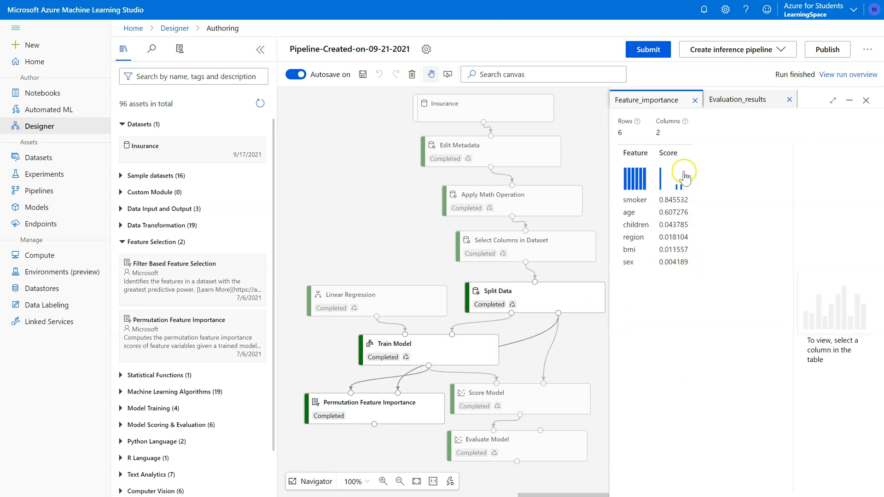
pyautogui.moveTo(647, 209)
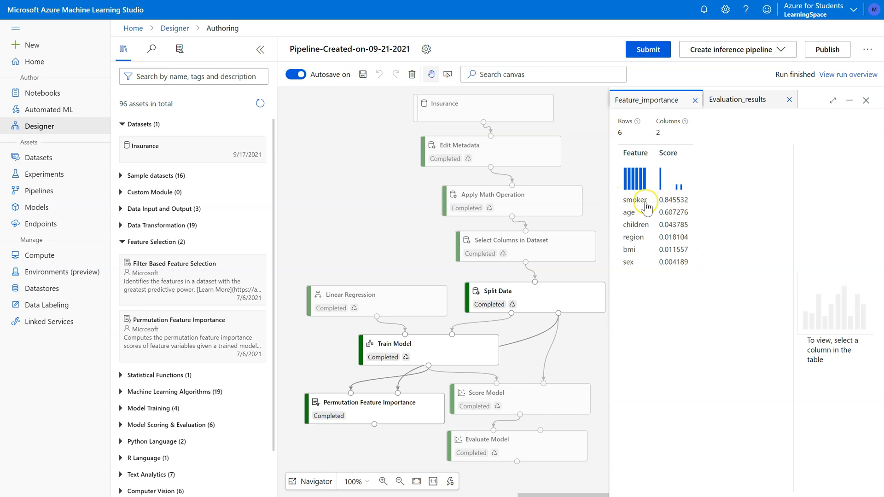
pyautogui.moveTo(667, 204)
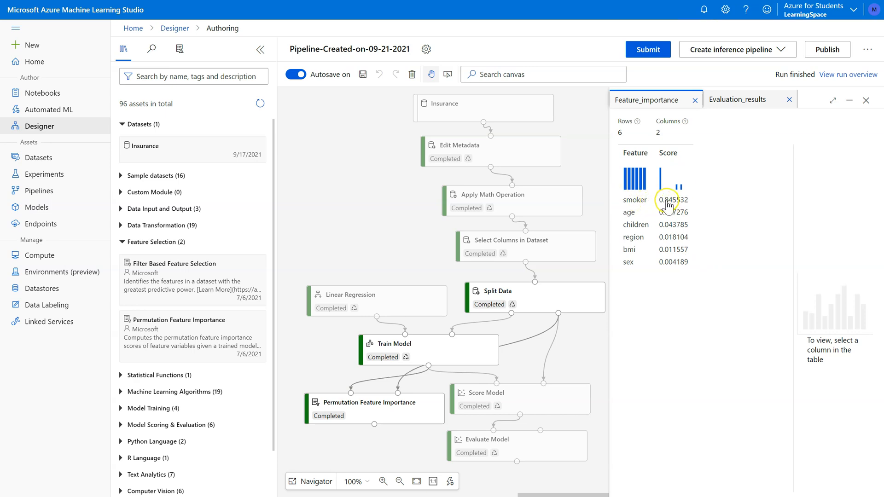
pyautogui.moveTo(668, 205)
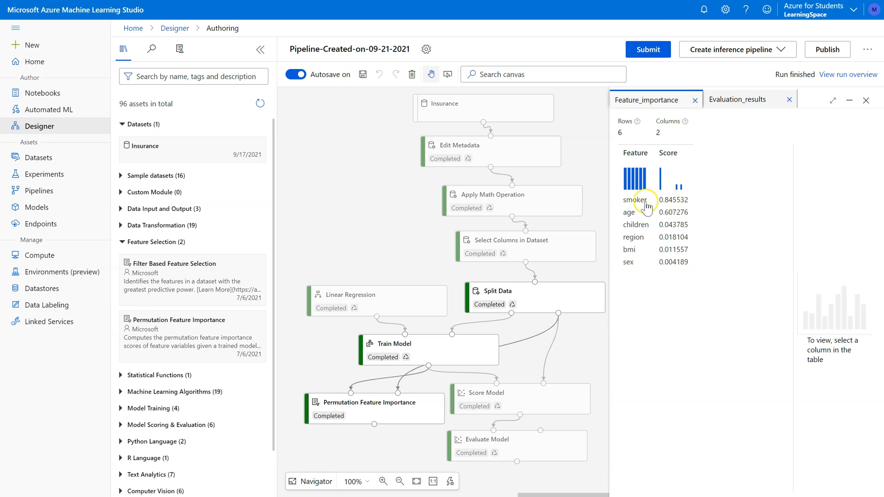
pyautogui.moveTo(670, 221)
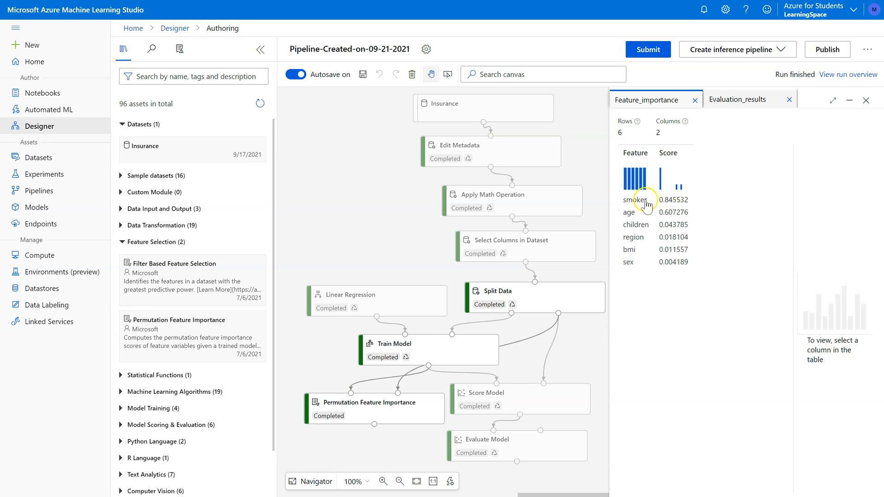
pyautogui.moveTo(671, 204)
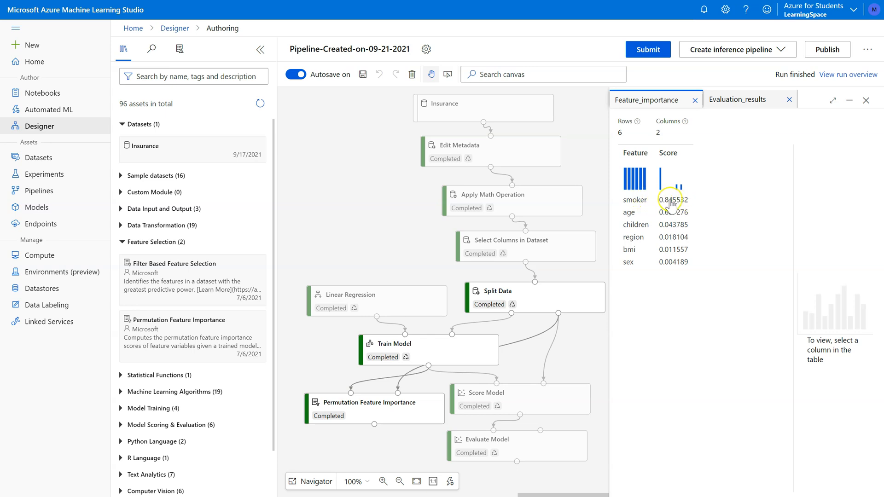
pyautogui.moveTo(650, 217)
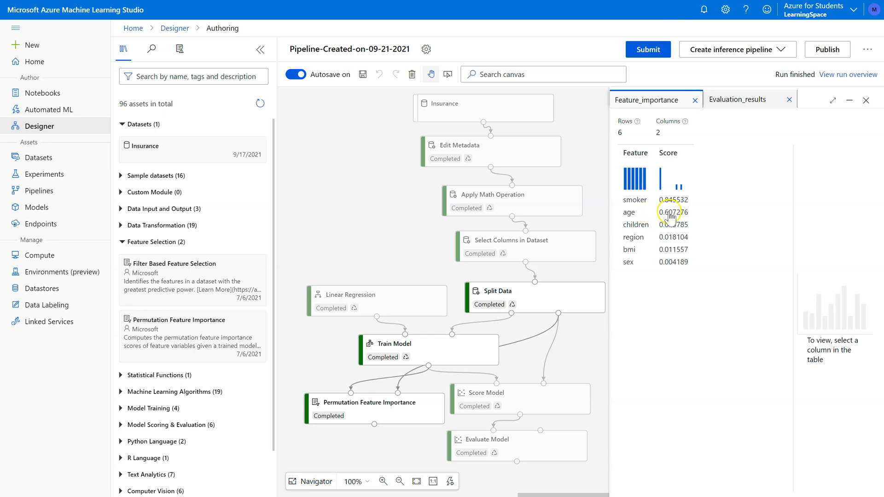
pyautogui.moveTo(668, 232)
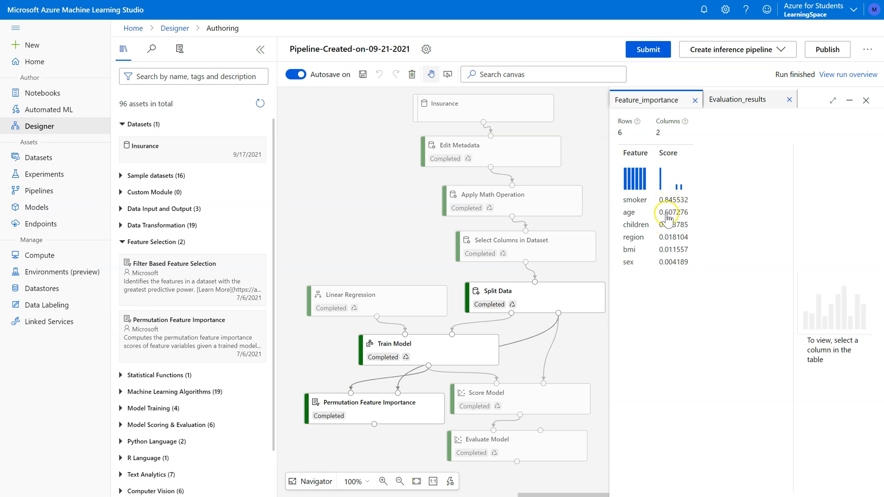
pyautogui.moveTo(670, 243)
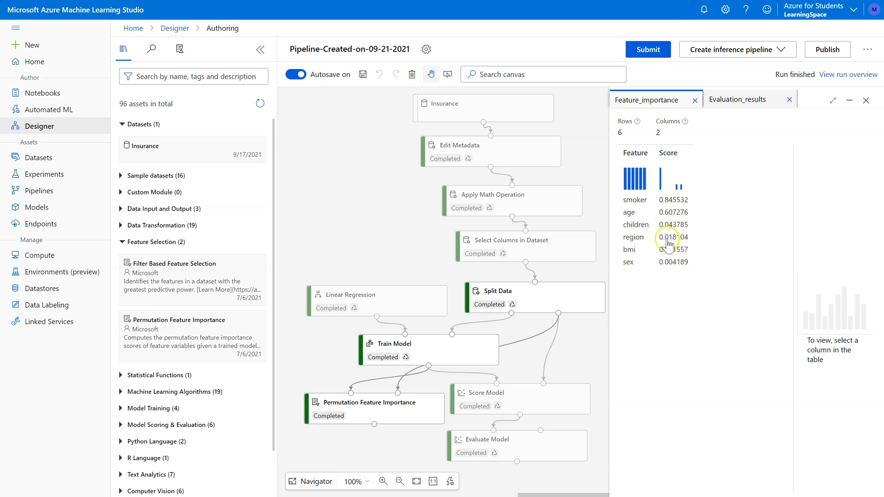
pyautogui.moveTo(669, 269)
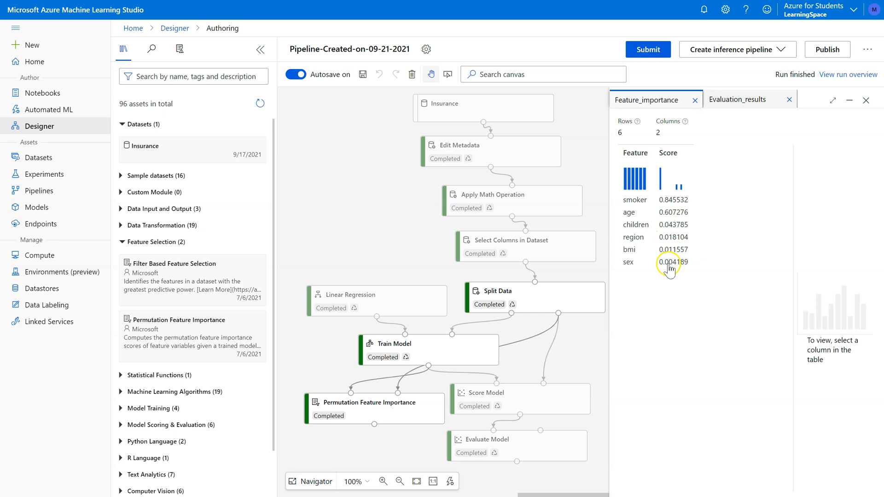
pyautogui.moveTo(670, 256)
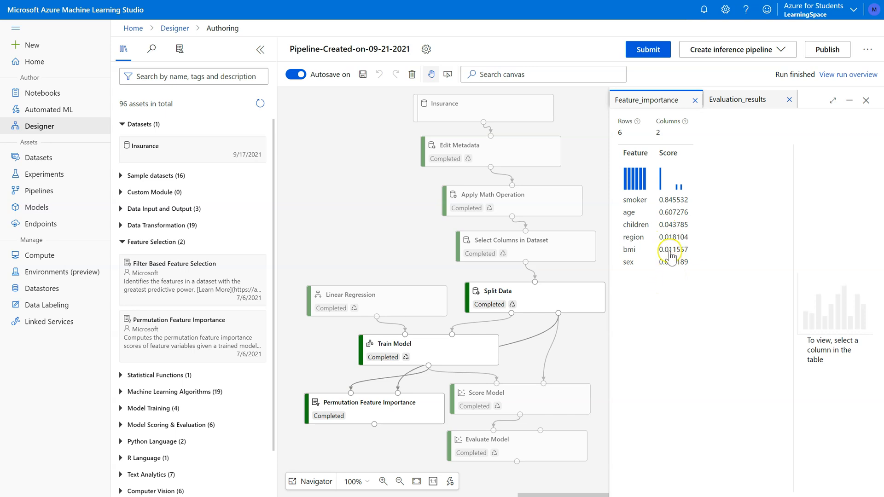
pyautogui.moveTo(675, 275)
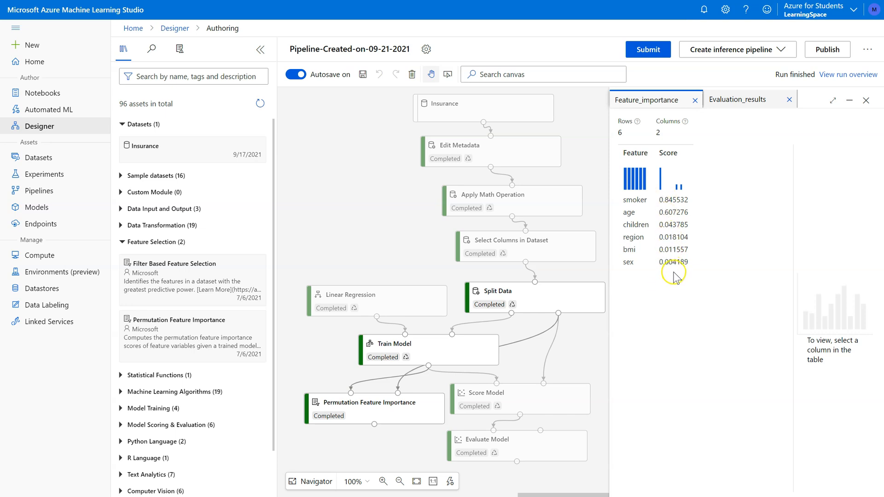
pyautogui.moveTo(677, 224)
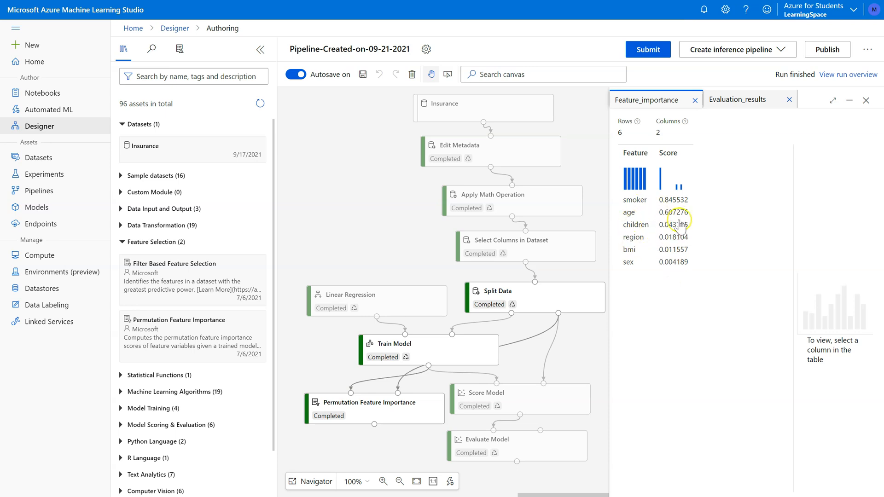
pyautogui.moveTo(668, 277)
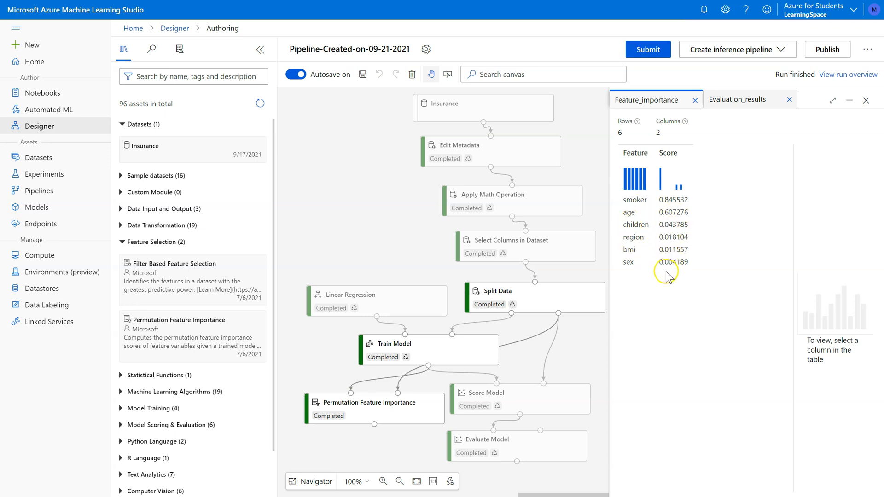
pyautogui.moveTo(635, 283)
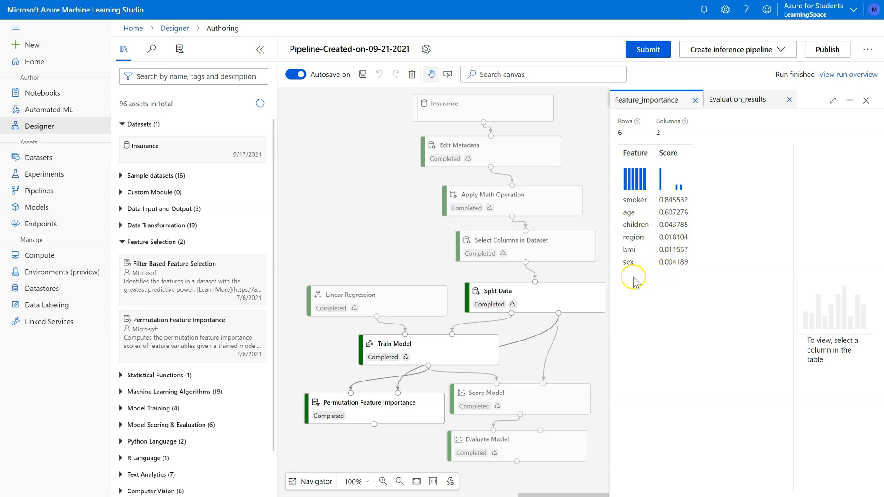
pyautogui.moveTo(679, 280)
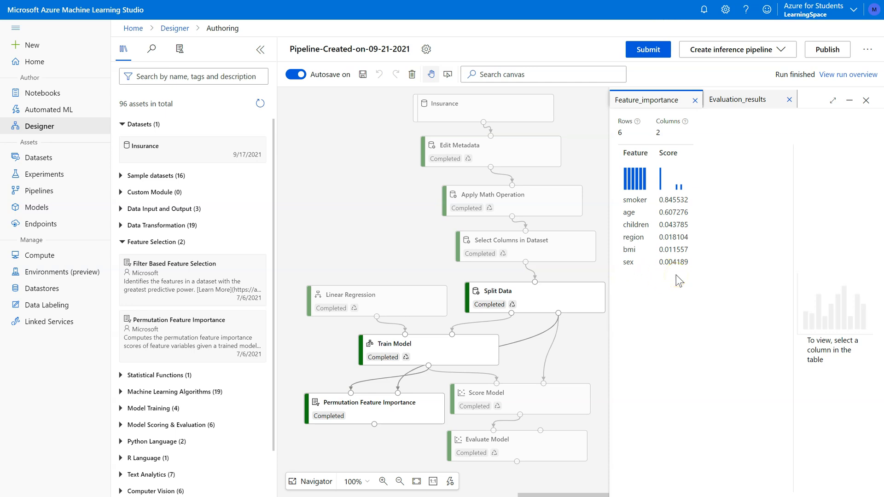
pyautogui.moveTo(679, 284)
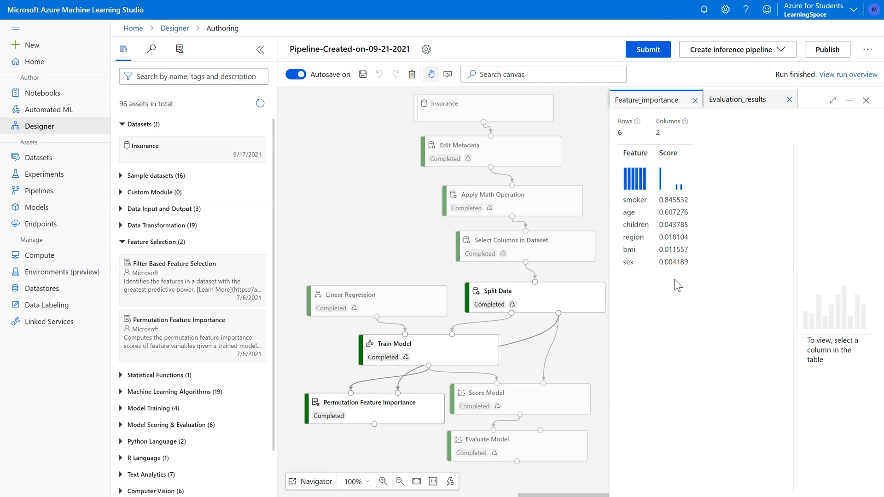
pyautogui.moveTo(671, 279)
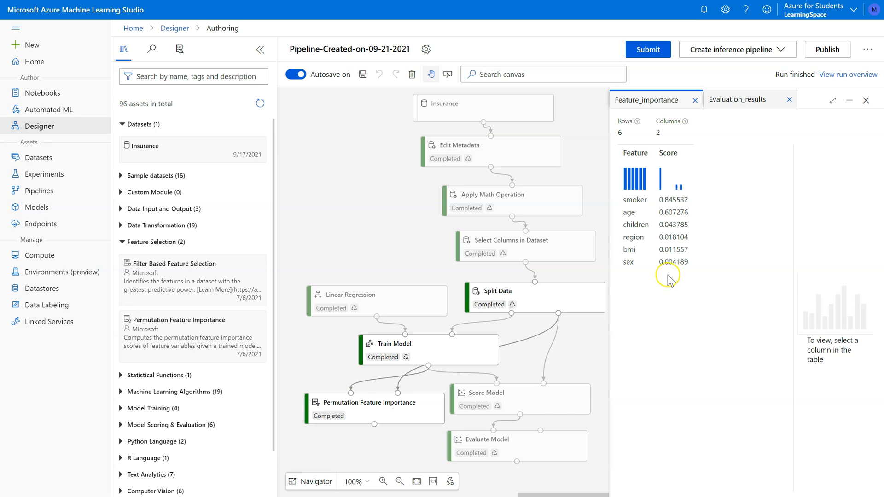
pyautogui.moveTo(668, 299)
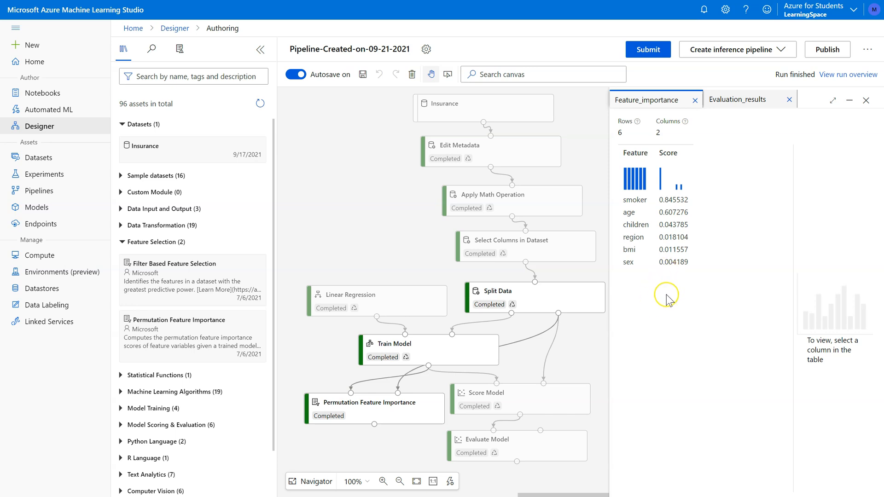
pyautogui.moveTo(670, 299)
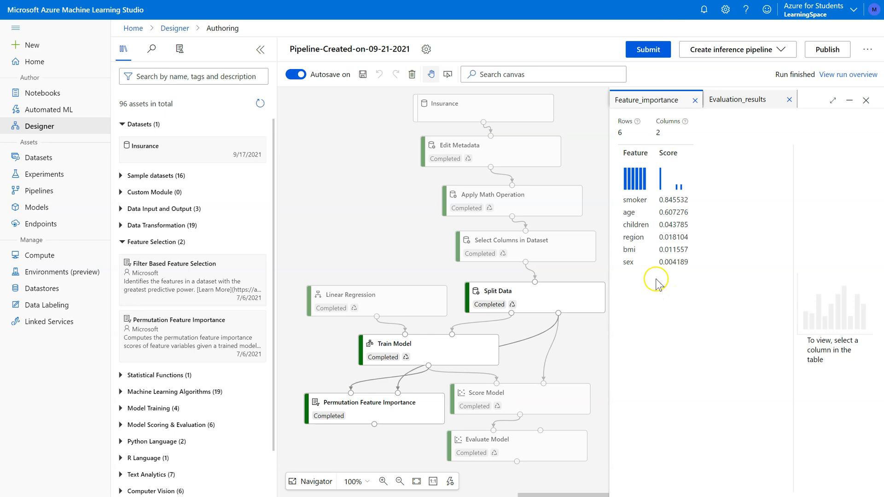
pyautogui.moveTo(628, 299)
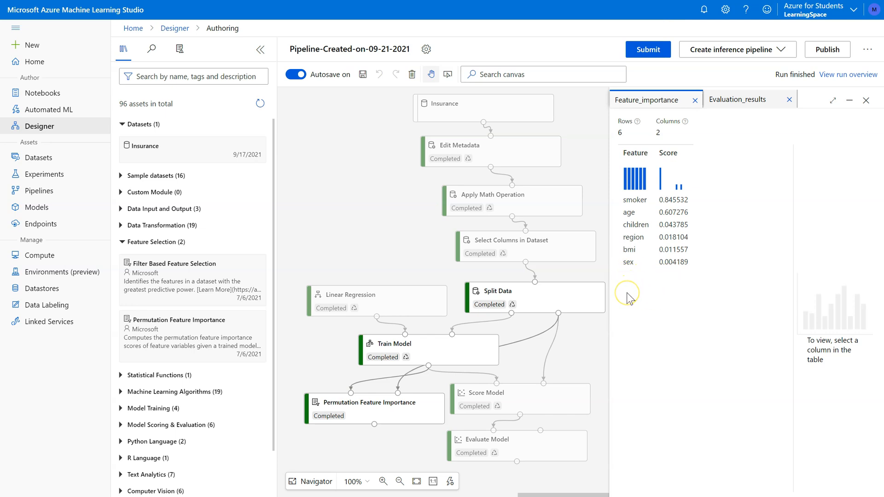
pyautogui.moveTo(707, 288)
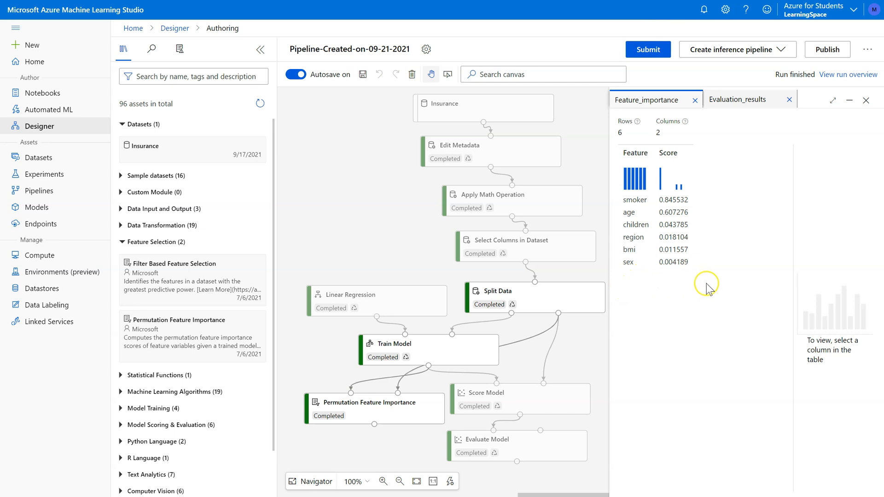
pyautogui.moveTo(676, 271)
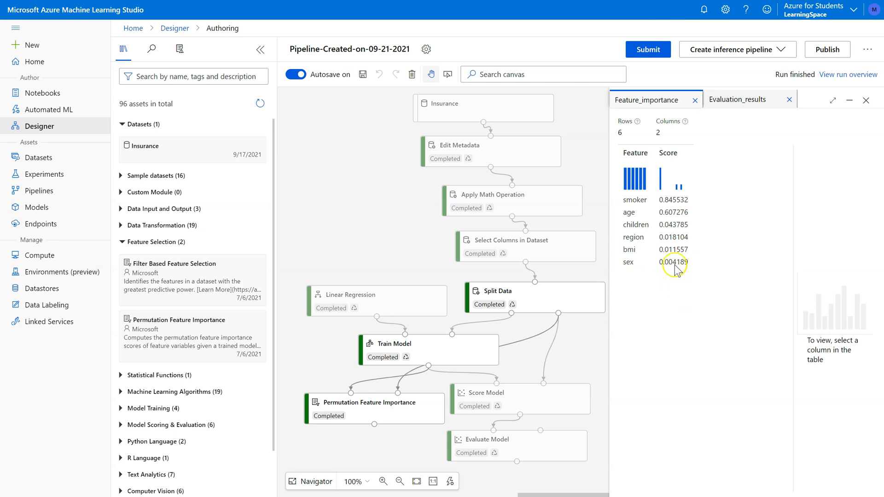
pyautogui.moveTo(626, 245)
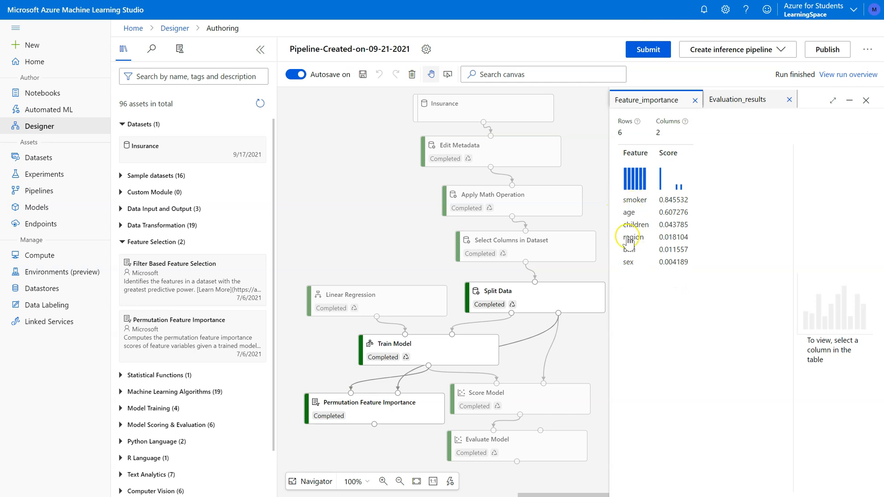
pyautogui.moveTo(618, 267)
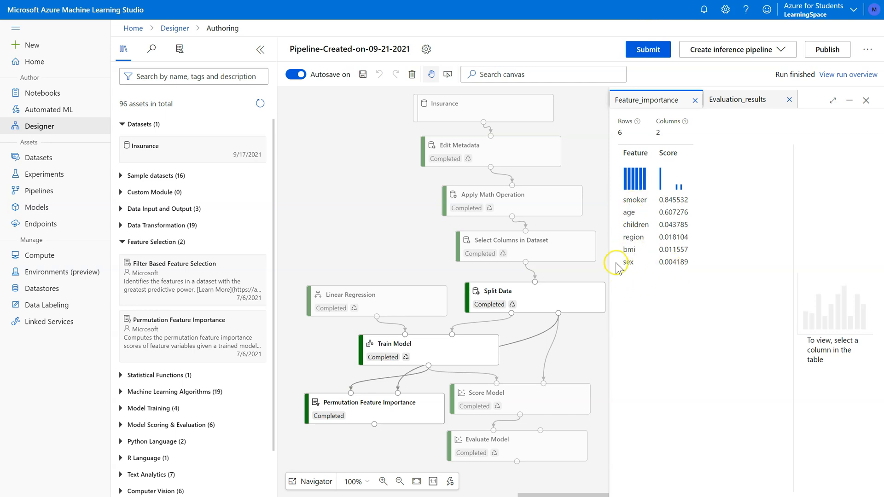
pyautogui.moveTo(672, 267)
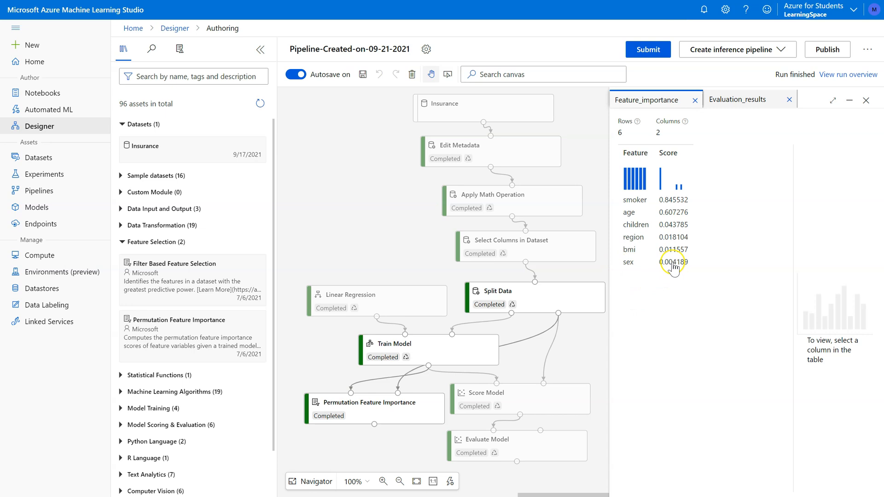
pyautogui.moveTo(679, 203)
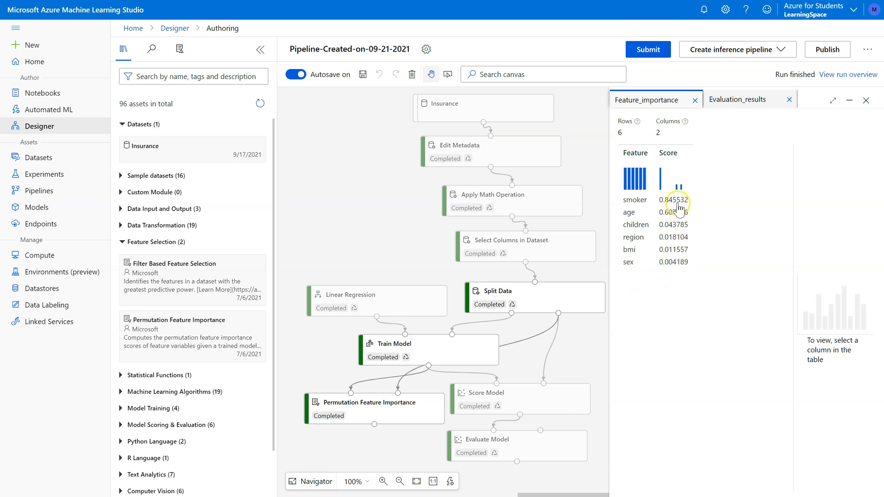
pyautogui.moveTo(642, 281)
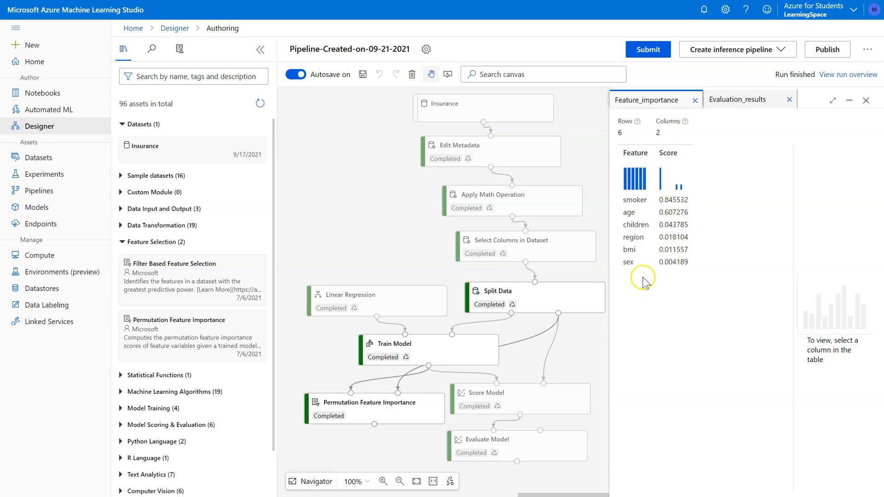
pyautogui.moveTo(491, 245)
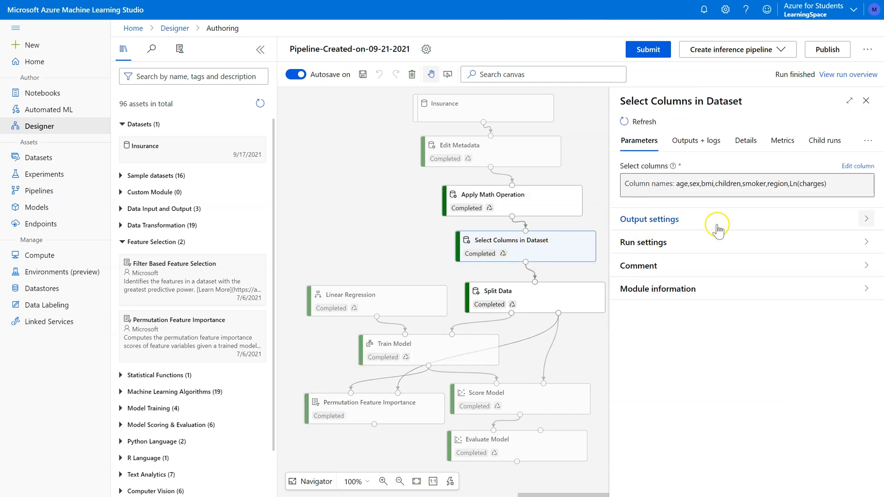
pyautogui.moveTo(860, 171)
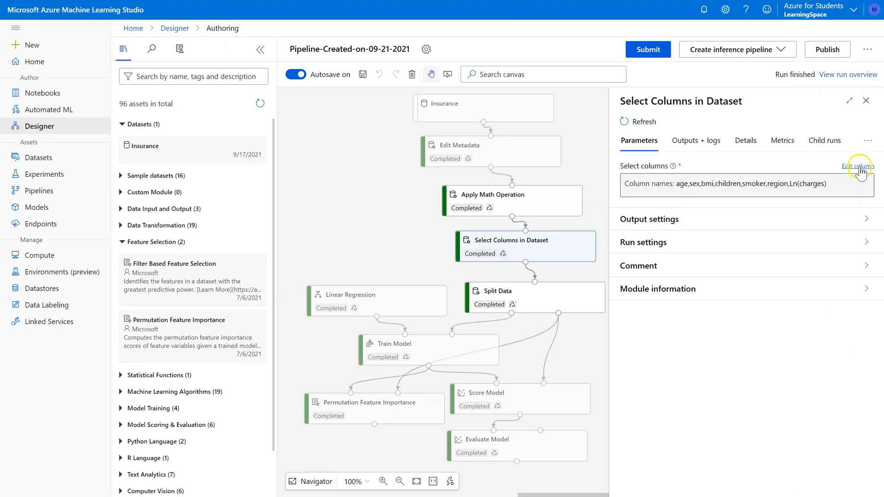
# Remove sex from Select Columns in Dataset, save, and open the run setup
pyautogui.click(857, 166)
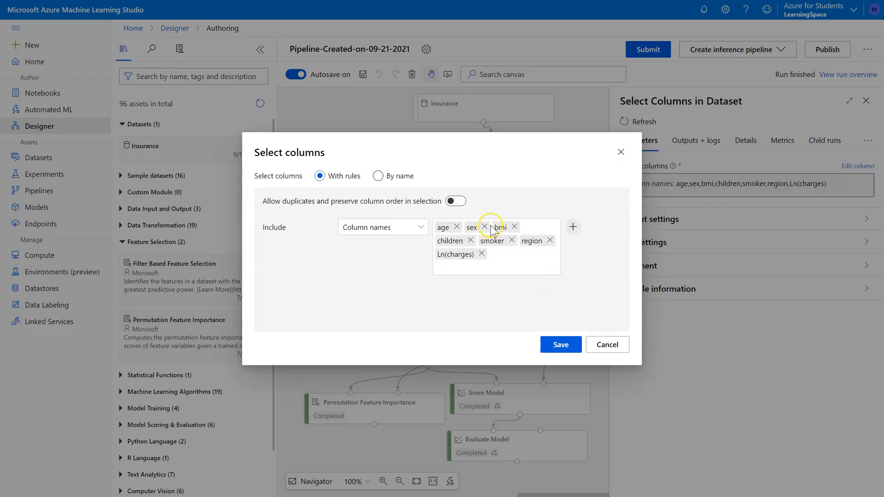
pyautogui.click(484, 226)
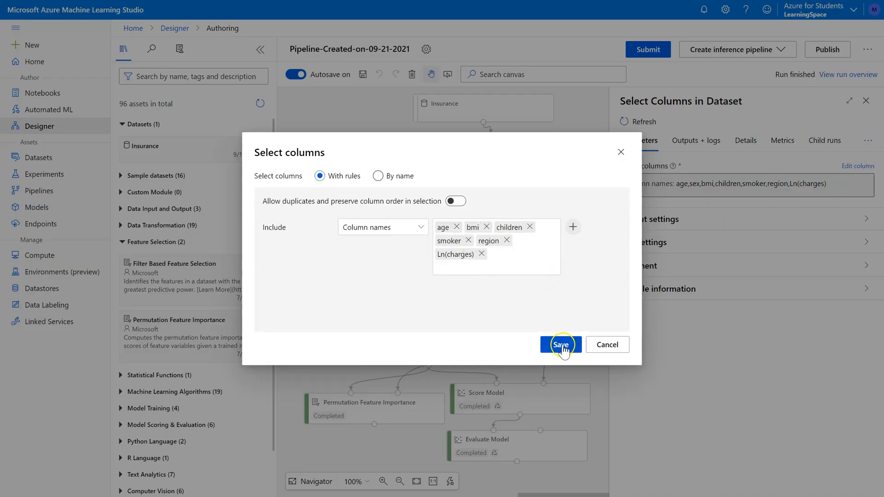
pyautogui.click(559, 344)
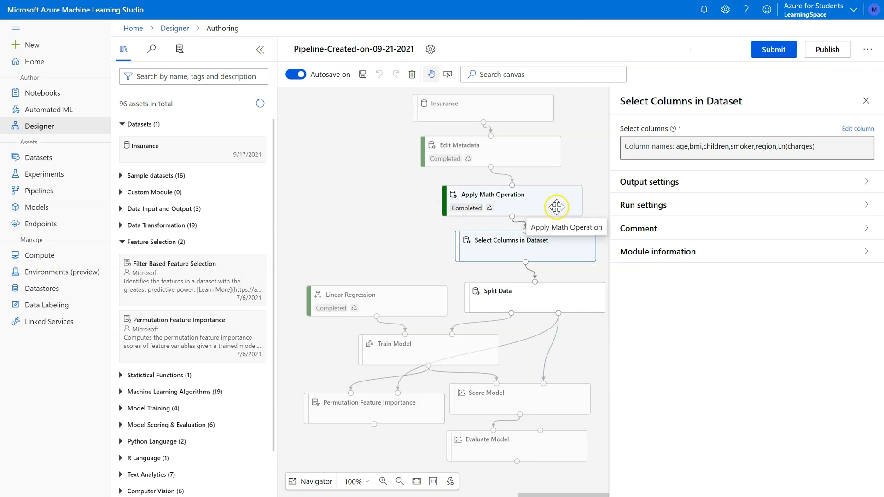
pyautogui.moveTo(773, 49)
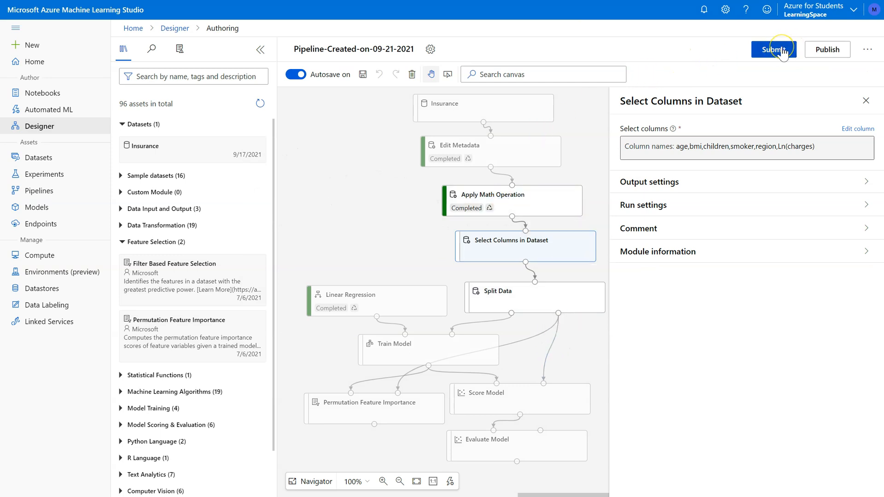
pyautogui.click(773, 50)
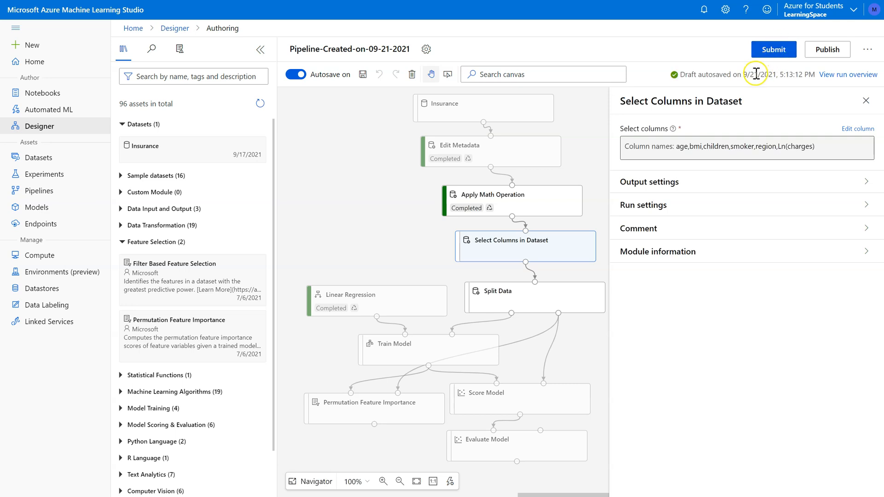
pyautogui.moveTo(532, 446)
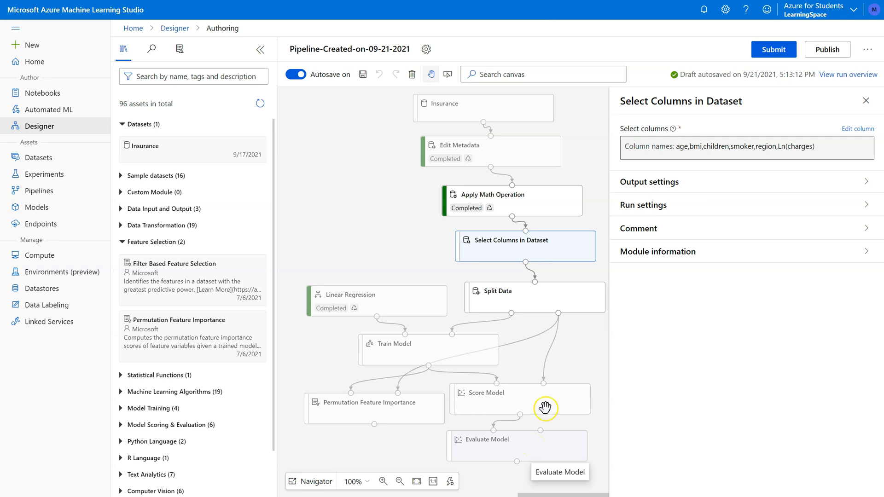
pyautogui.click(773, 50)
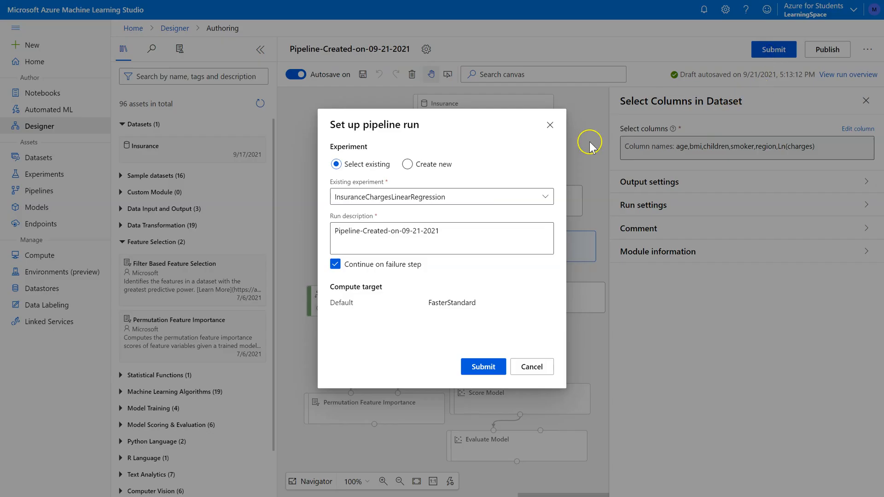
# Submit the run without sex, then right-click Permutation Feature Importance
pyautogui.click(481, 367)
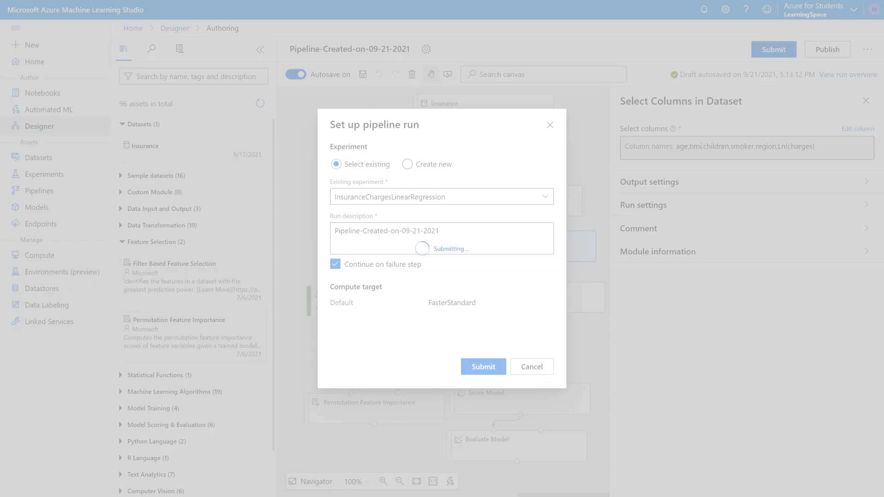
pyautogui.click(482, 366)
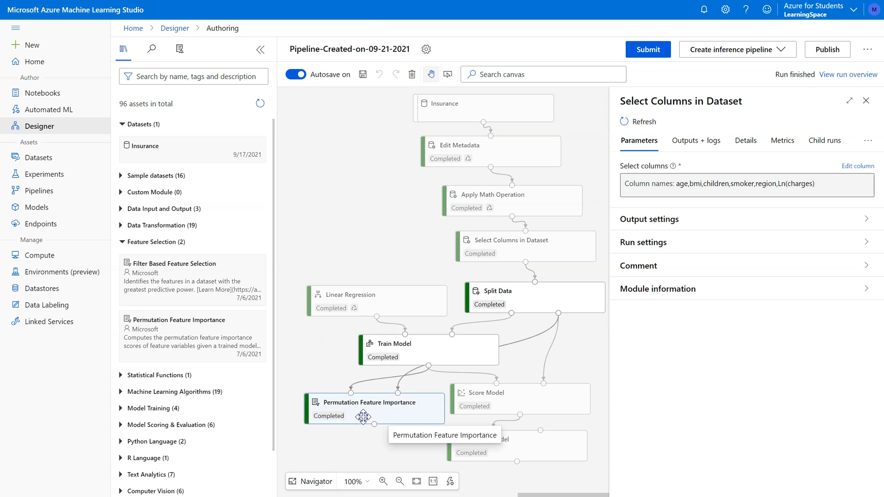
pyautogui.click(373, 408)
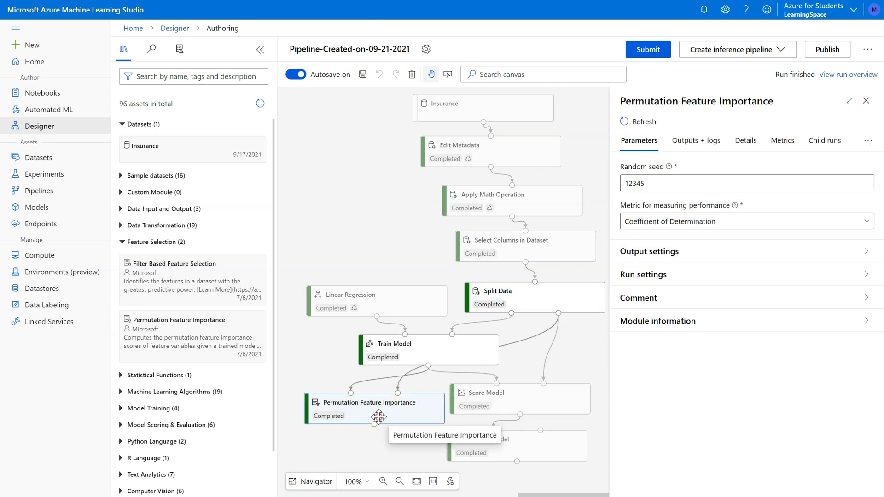
pyautogui.rightClick(374, 409)
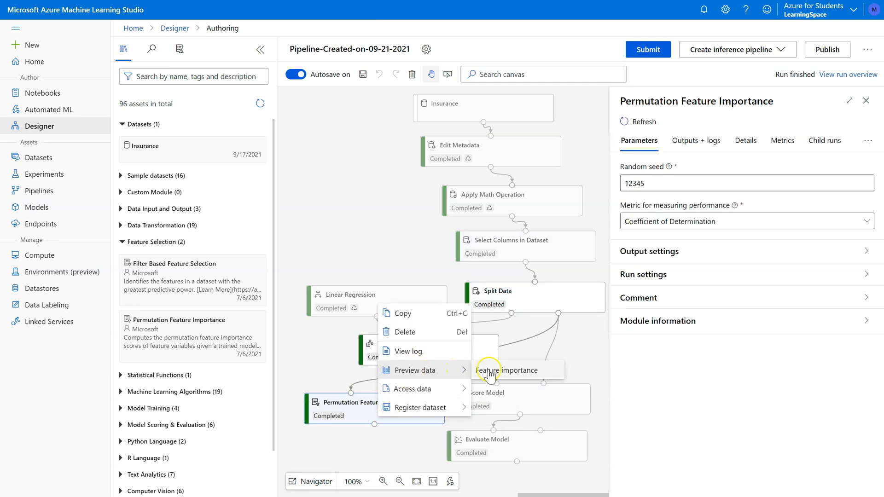
# Preview feature importance: smoker 0.8355, age 0.607924, children 0.043541, region 0.018307, bmi 0.010746
pyautogui.click(507, 370)
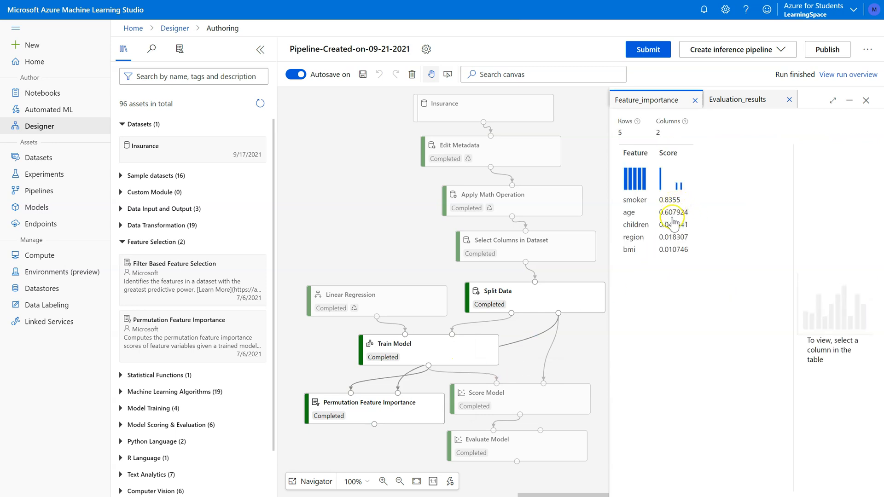
pyautogui.moveTo(682, 251)
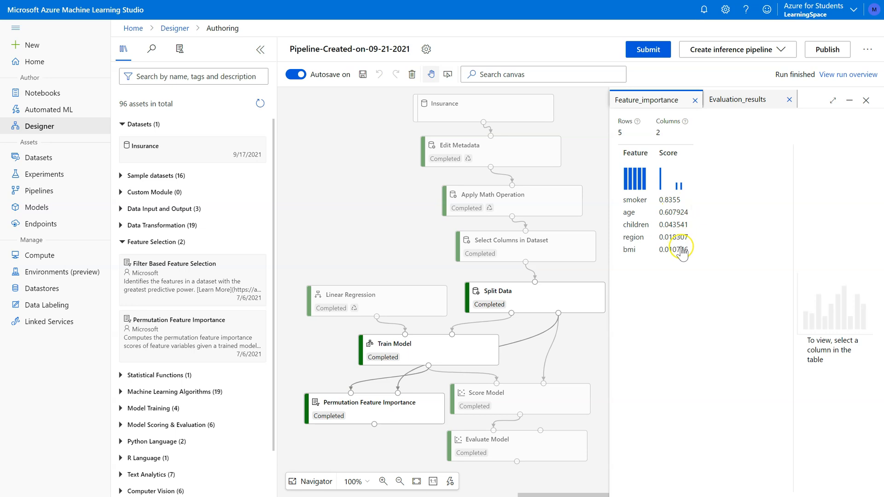
pyautogui.moveTo(700, 257)
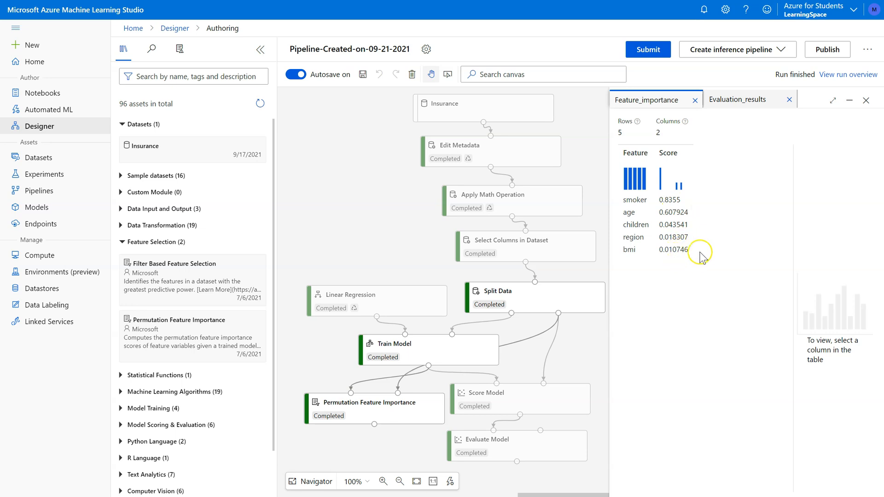
pyautogui.moveTo(717, 286)
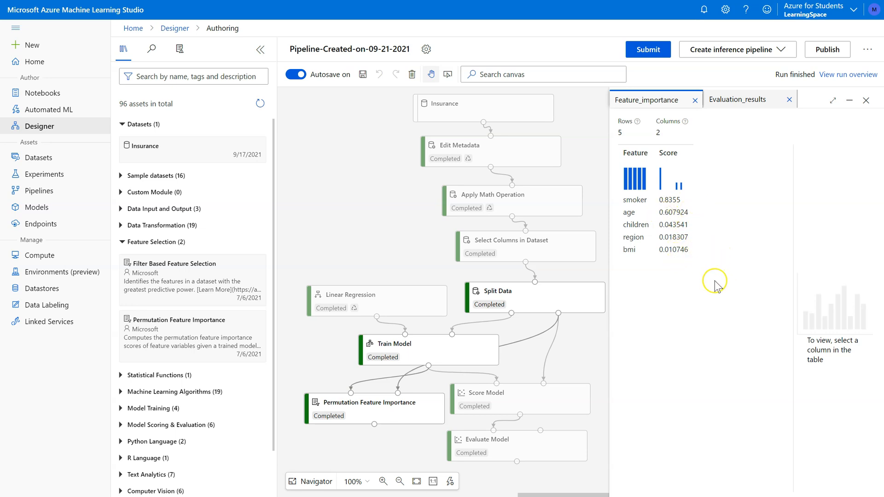
pyautogui.moveTo(674, 228)
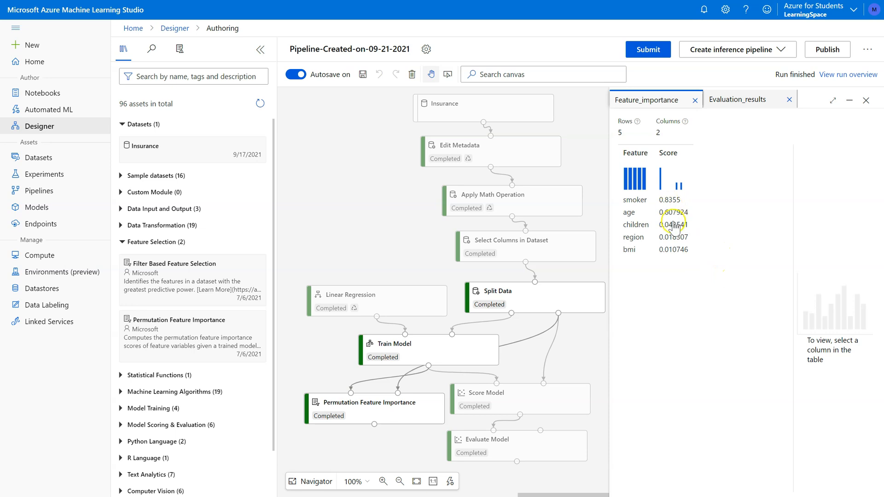
pyautogui.moveTo(676, 266)
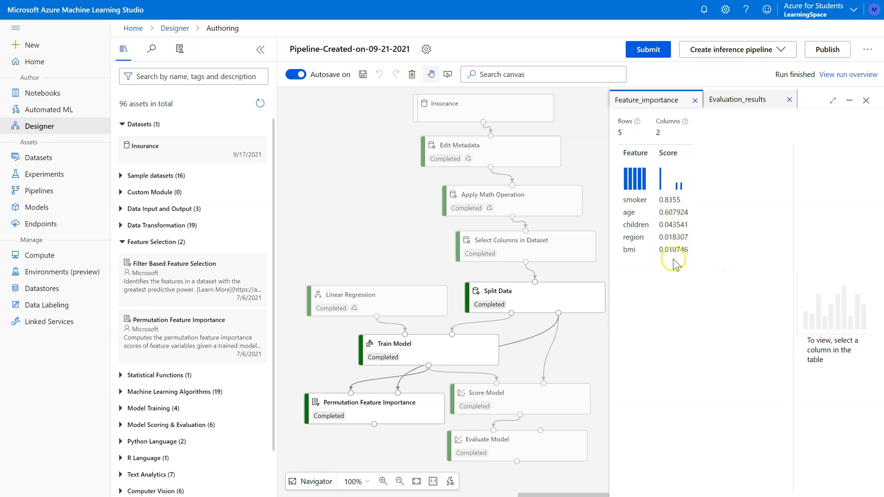
pyautogui.moveTo(675, 242)
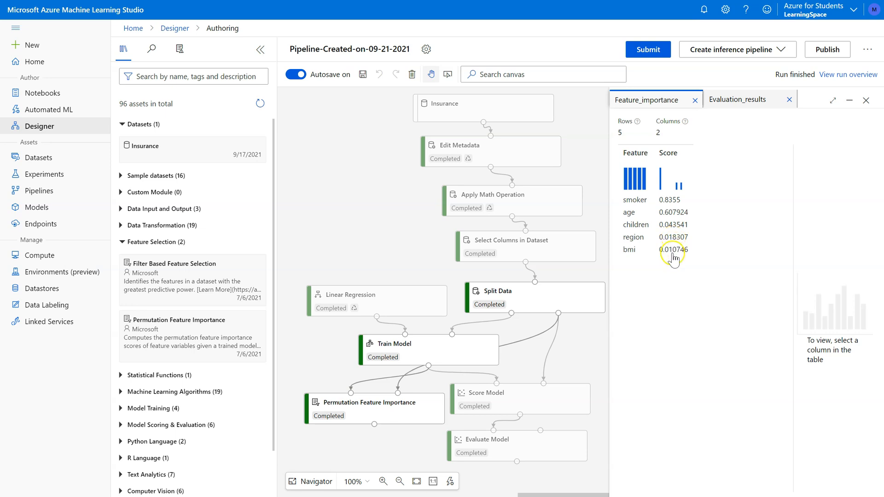
pyautogui.moveTo(670, 204)
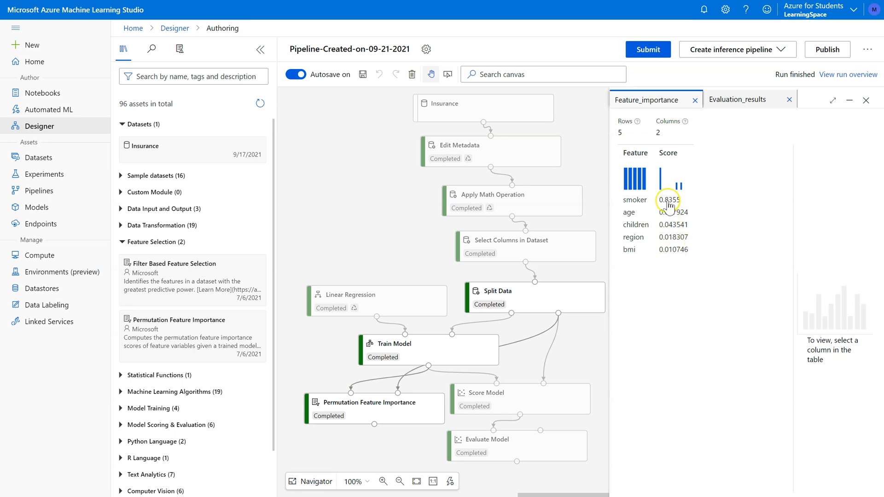
pyautogui.moveTo(671, 236)
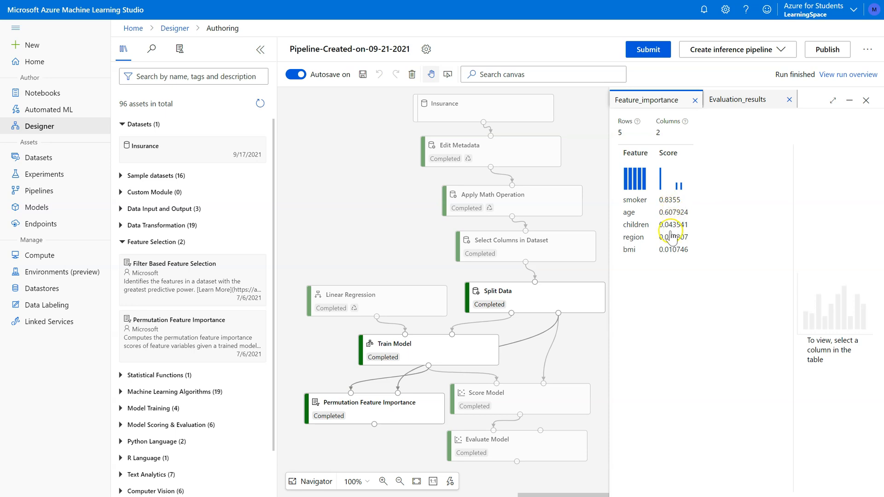
pyautogui.moveTo(664, 254)
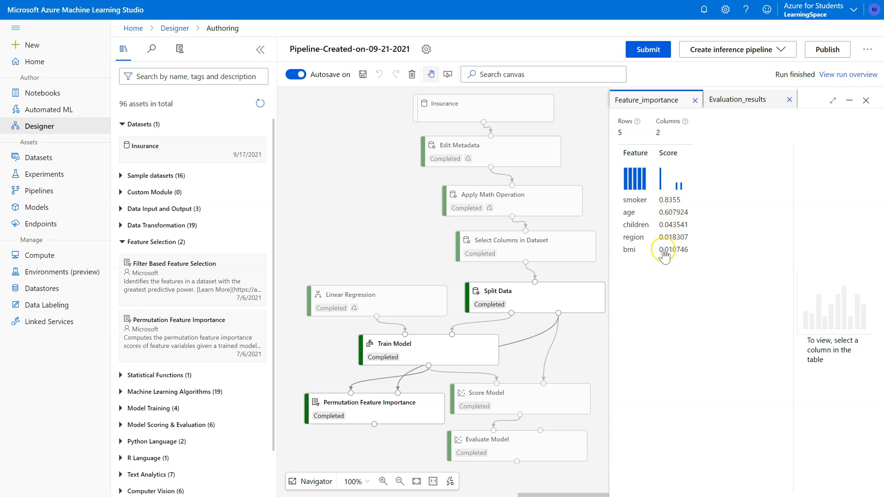
pyautogui.moveTo(670, 256)
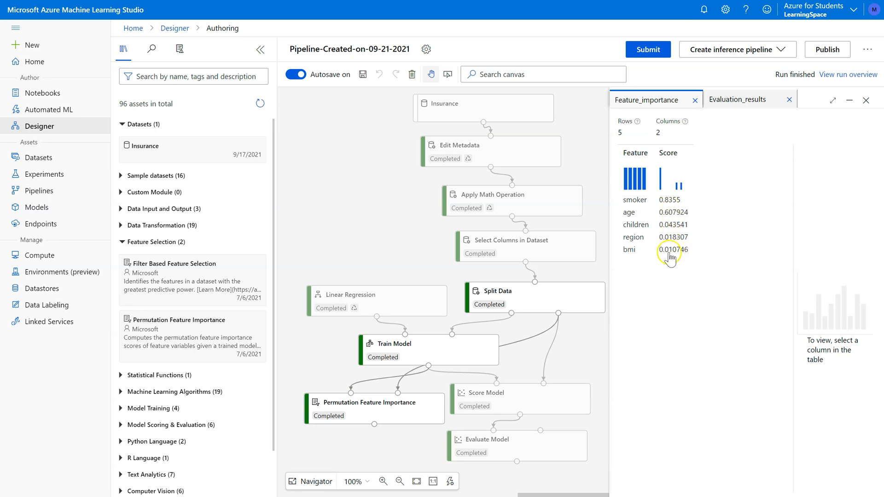
pyautogui.moveTo(501, 447)
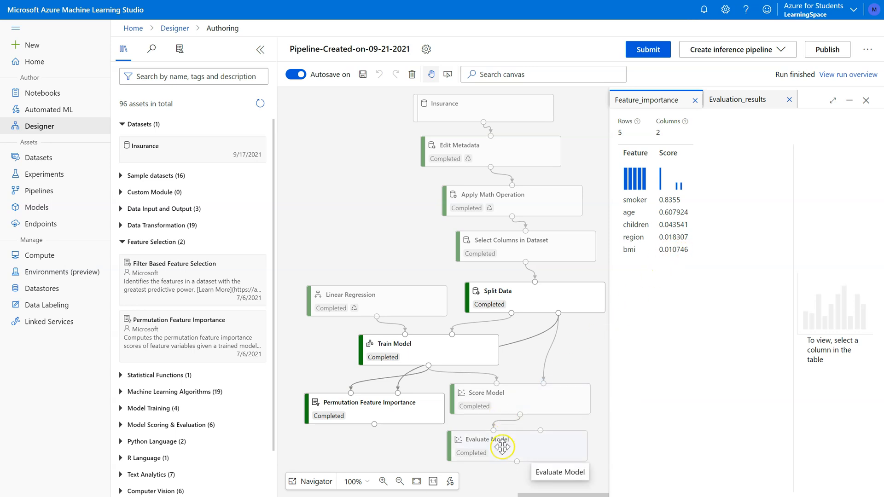
pyautogui.click(515, 445)
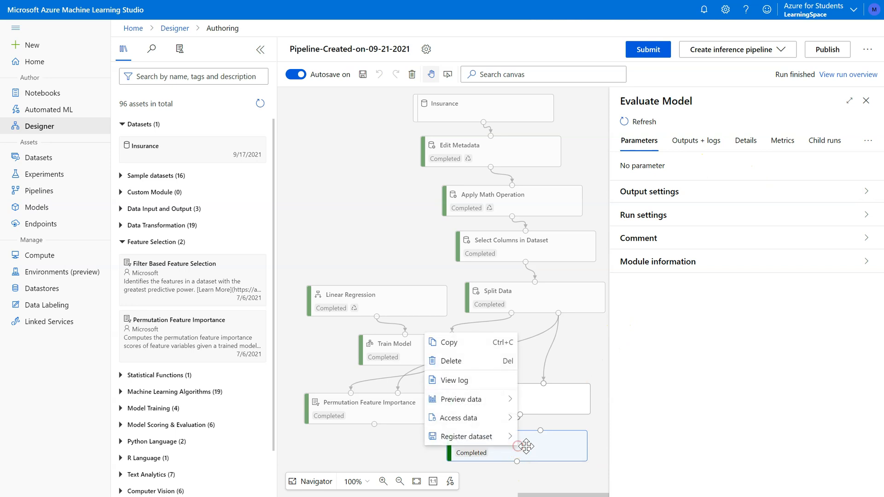
# Preview Evaluate Model results showing Coefficient_of_Determination 0.759185
pyautogui.click(460, 399)
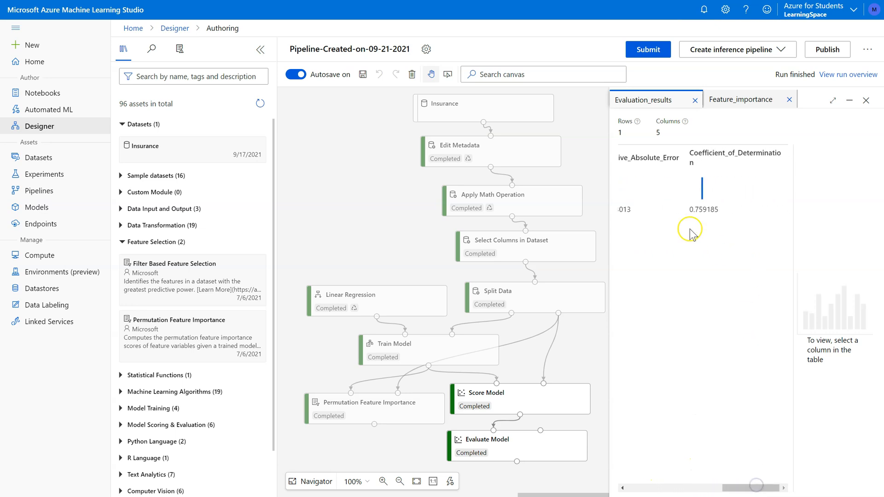
pyautogui.moveTo(699, 217)
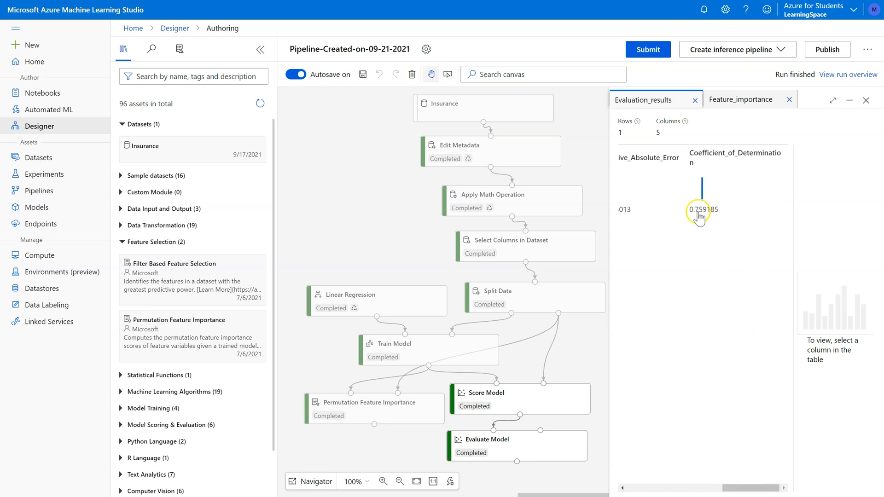
pyautogui.moveTo(706, 226)
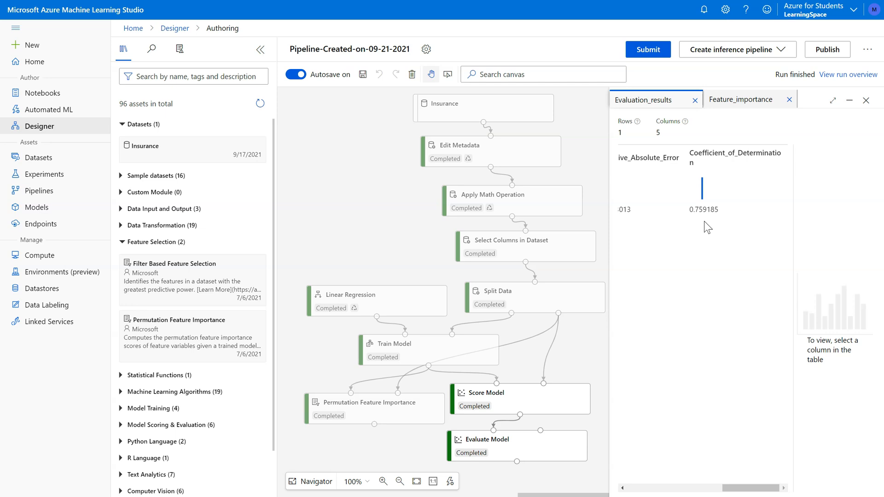
pyautogui.moveTo(369, 411)
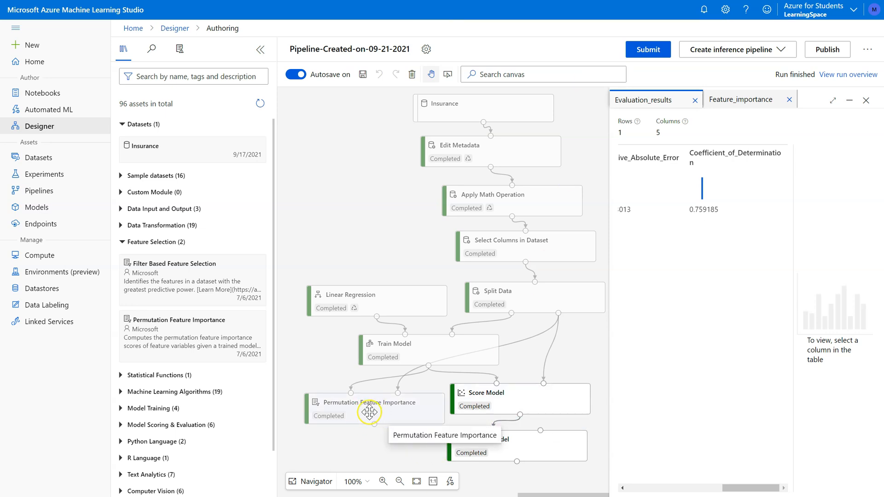